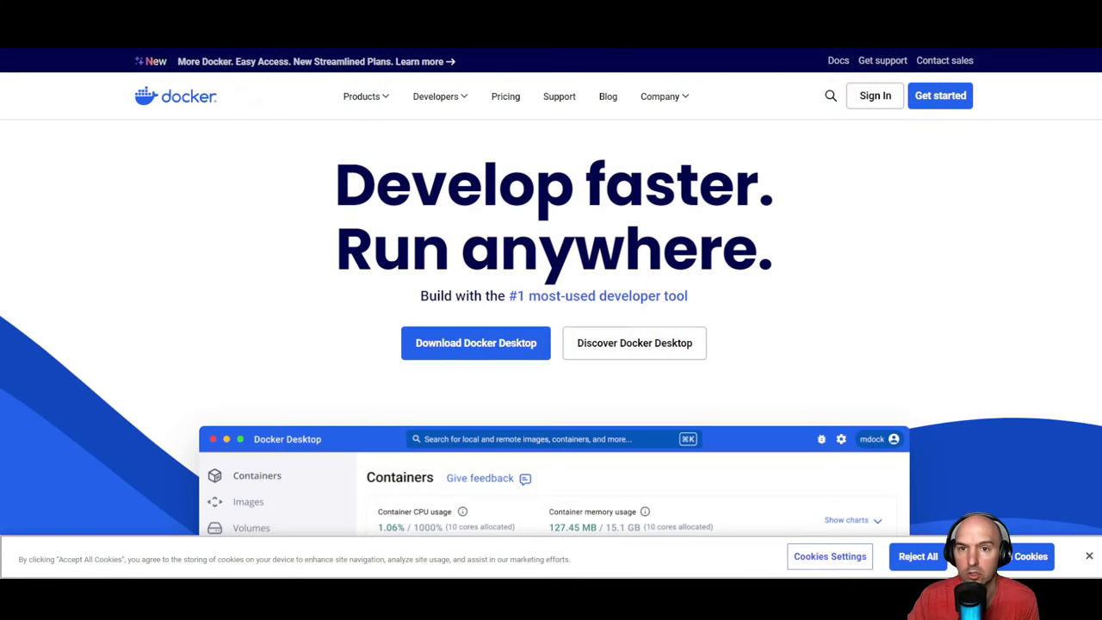
View Docker Desktop download options, then bring up the built-in PowerShell terminal under Containers
click(476, 343)
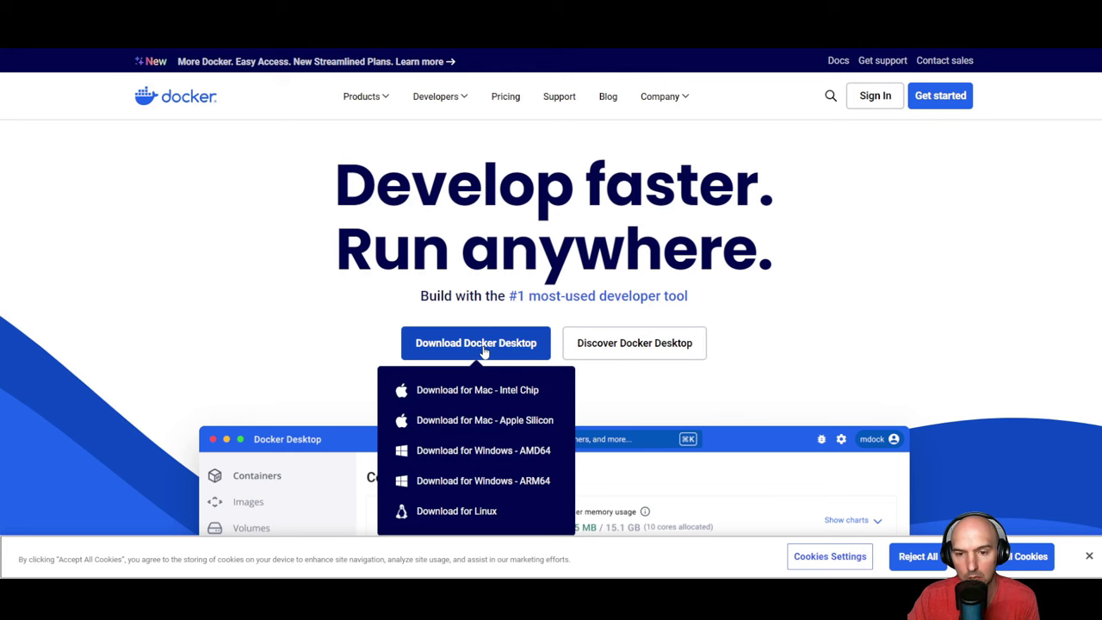
mouse_move(483, 451)
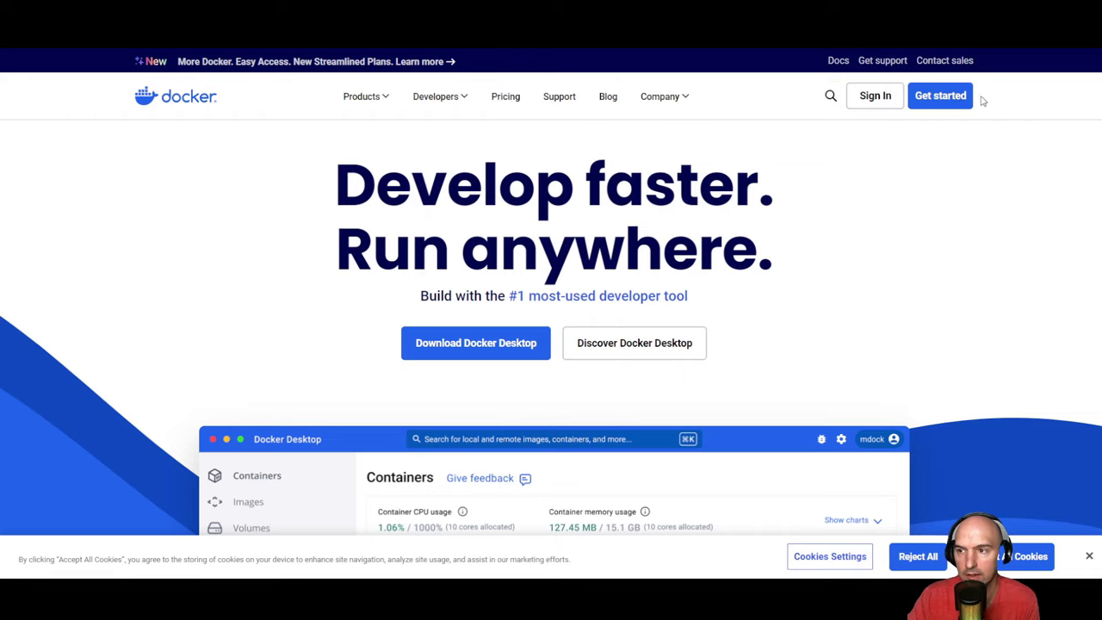
mouse_move(806, 148)
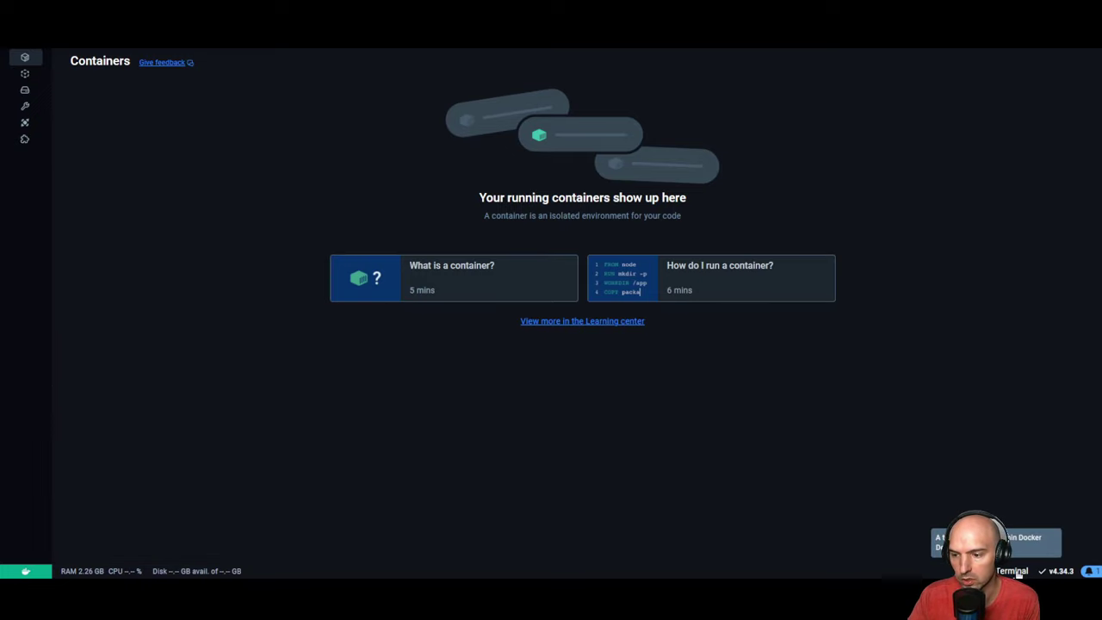
click(1013, 571)
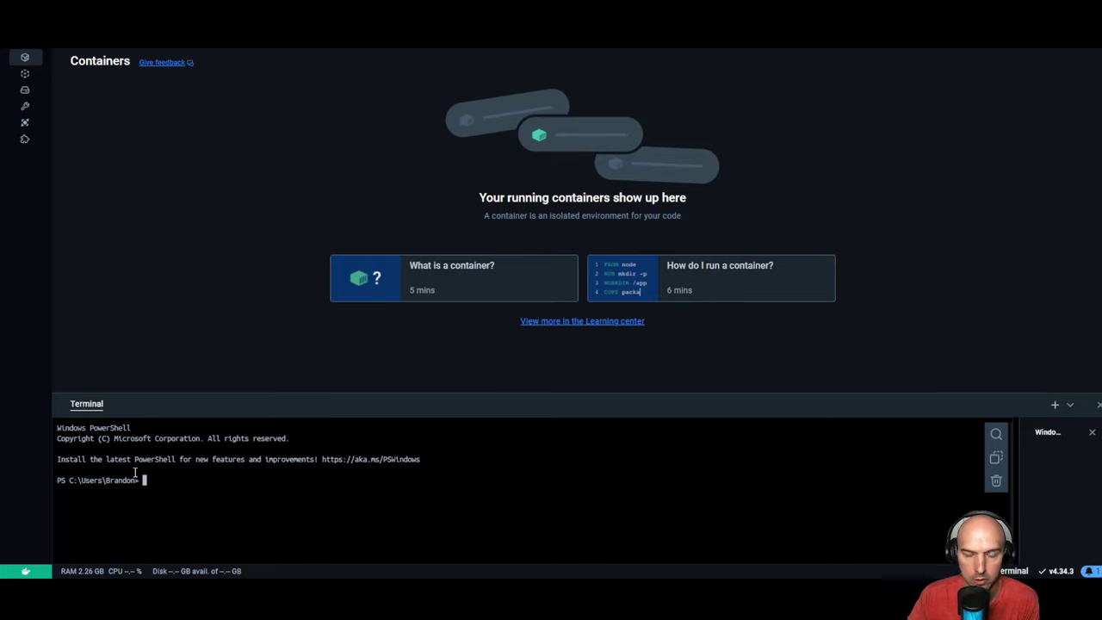
mouse_move(386, 522)
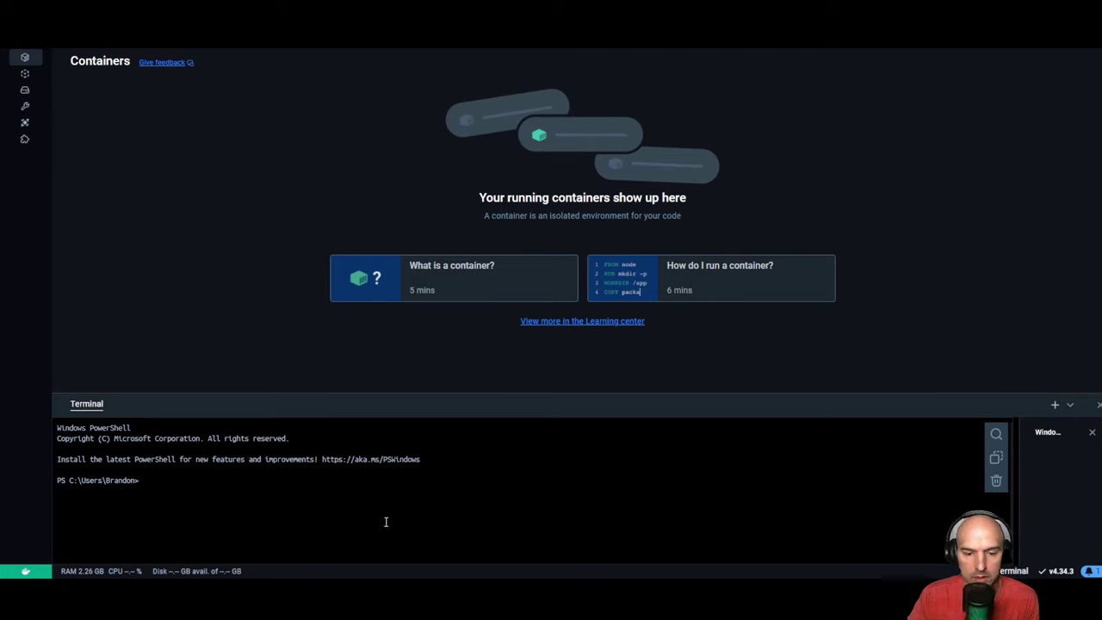
mouse_move(572, 565)
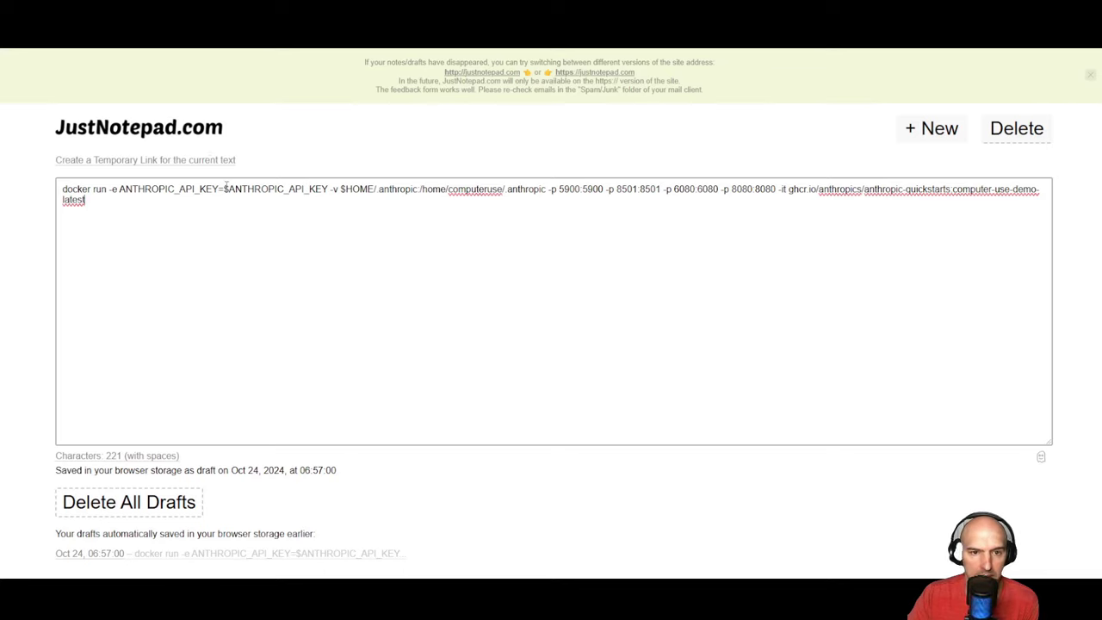
Swap $ANTHROPIC_API_KEY in the docker run command for the copied new API key and copy it
double_click(276, 188)
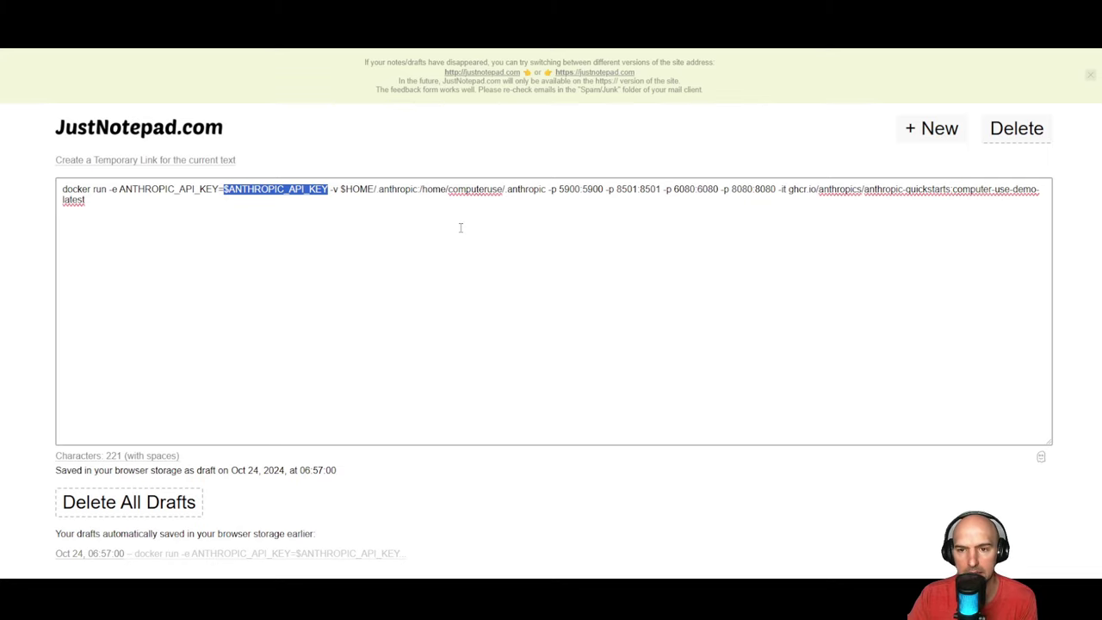
mouse_move(444, 253)
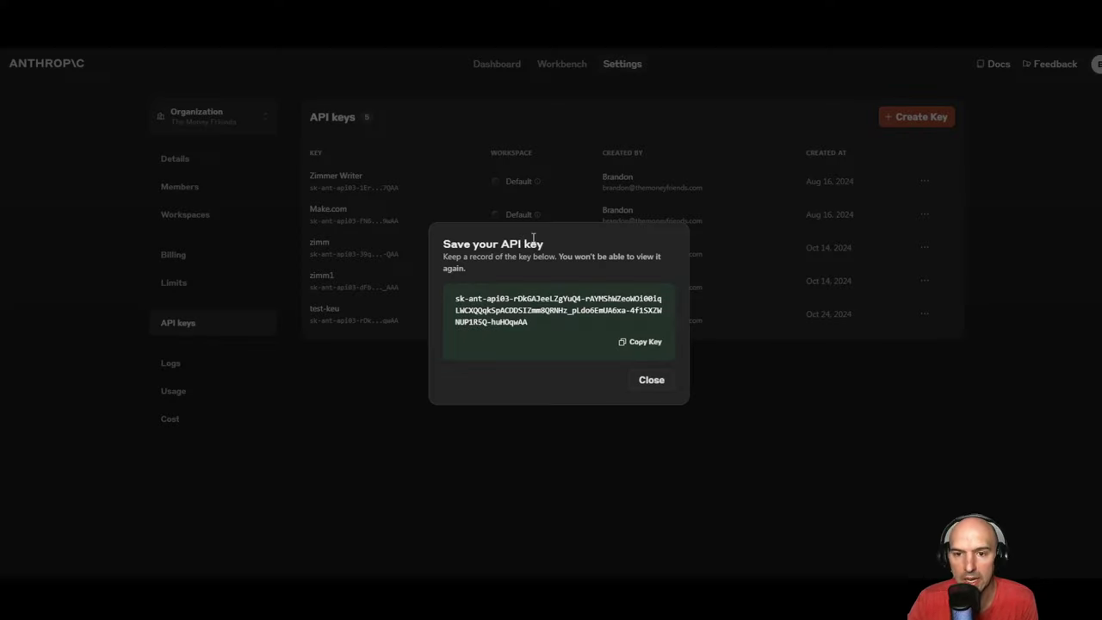
mouse_move(584, 86)
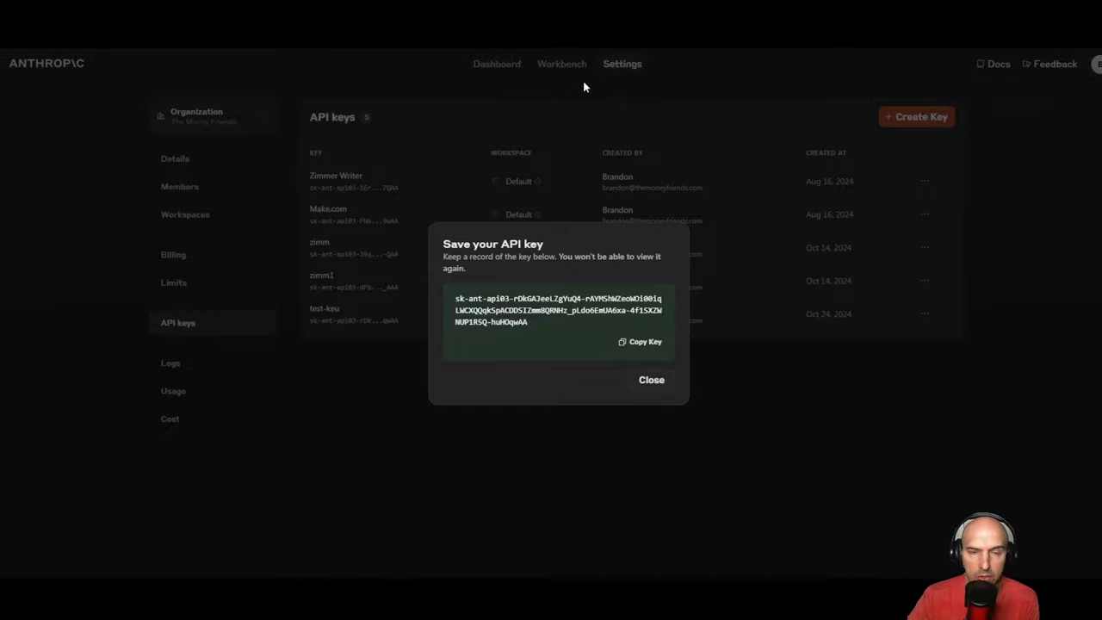
mouse_move(475, 269)
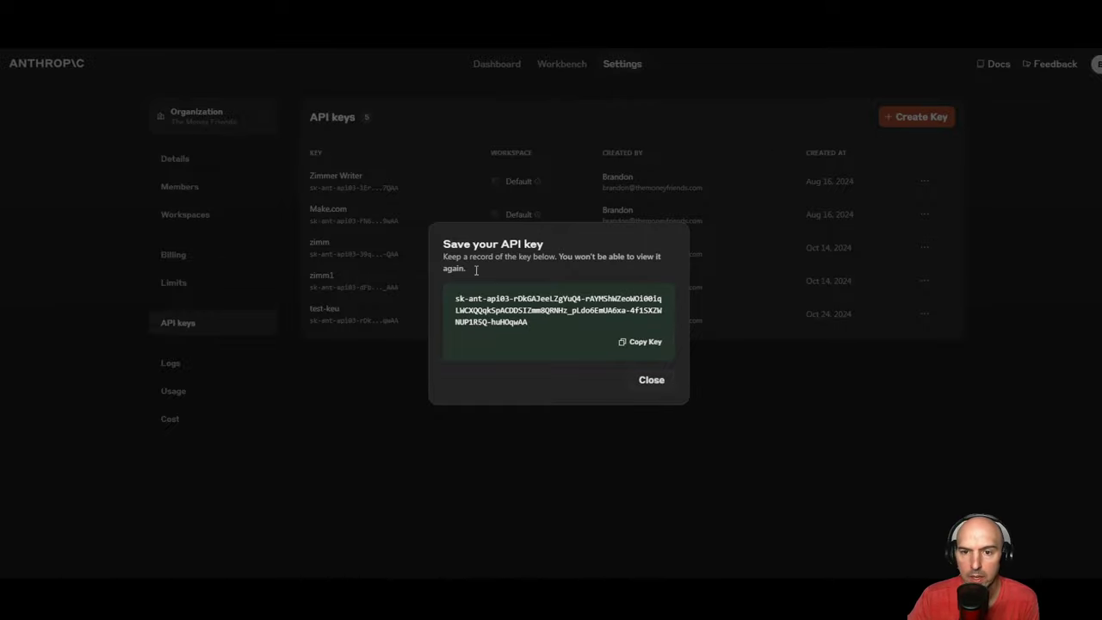
click(641, 341)
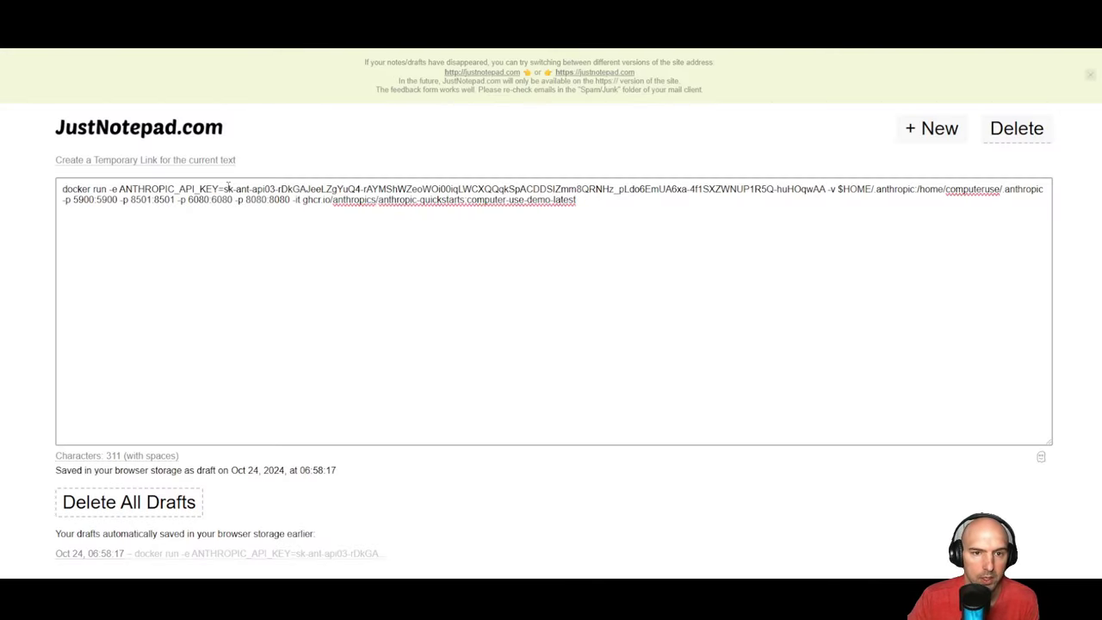
drag(224, 188, 644, 188)
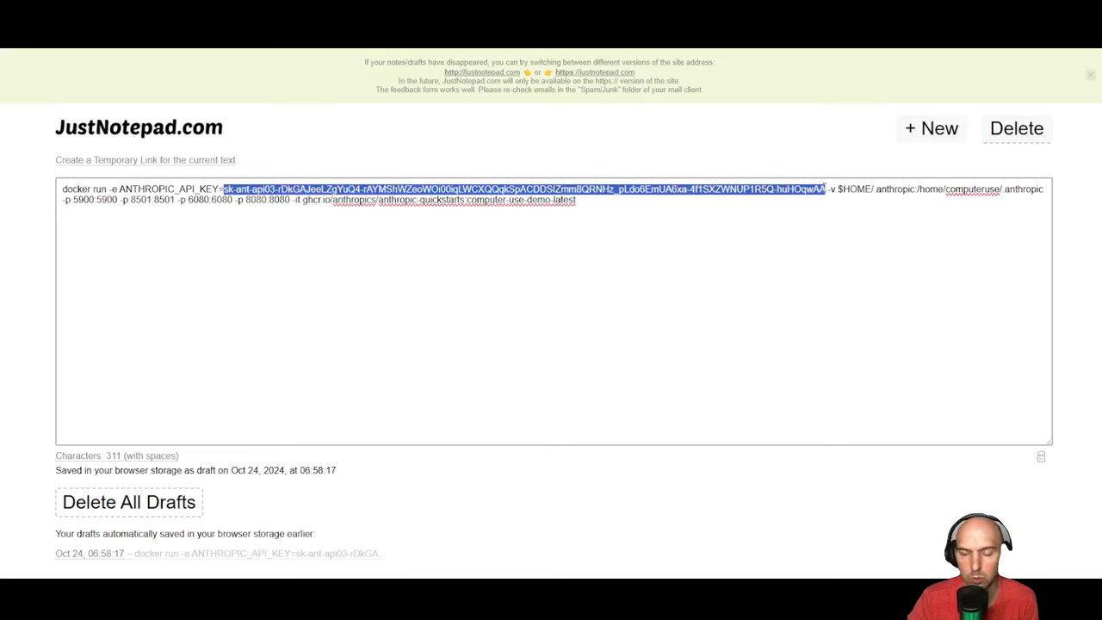
key(ctrl+a)
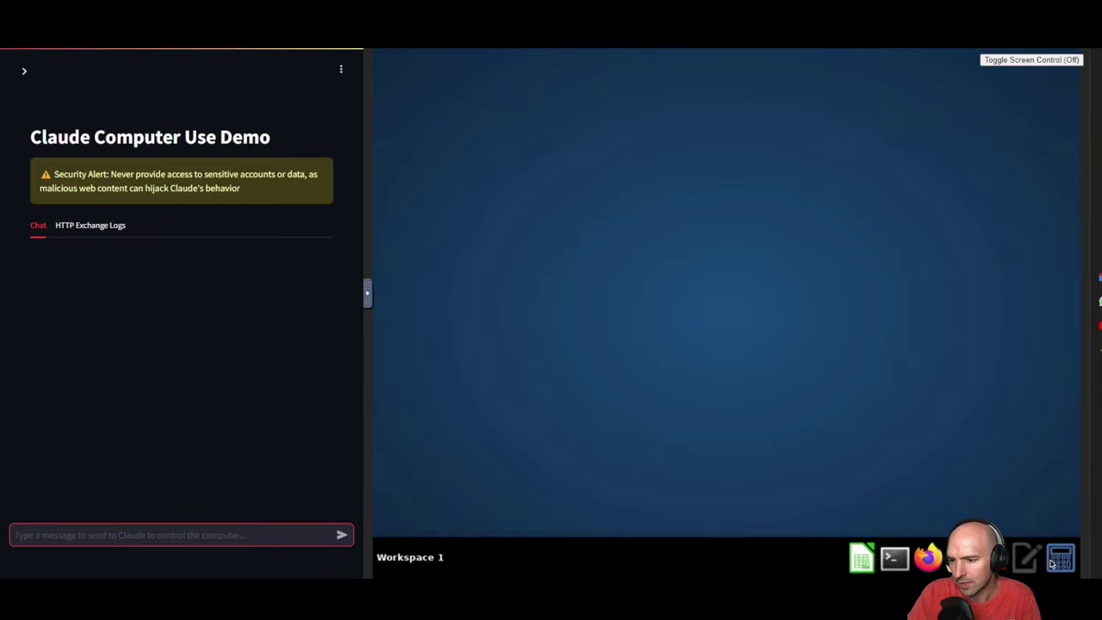
mouse_move(1023, 69)
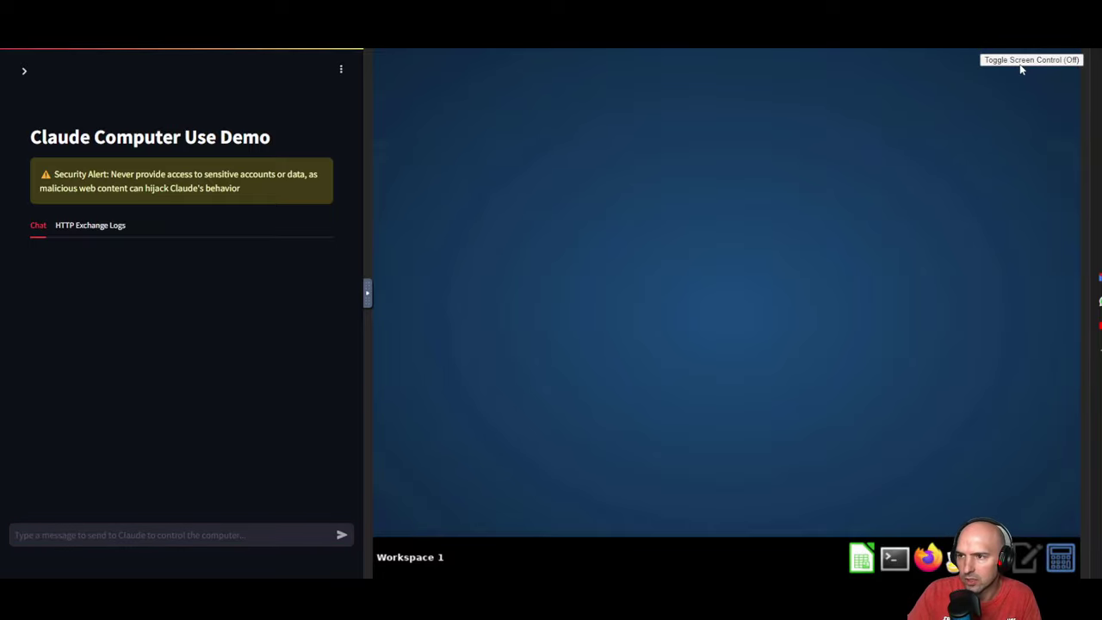
click(1030, 58)
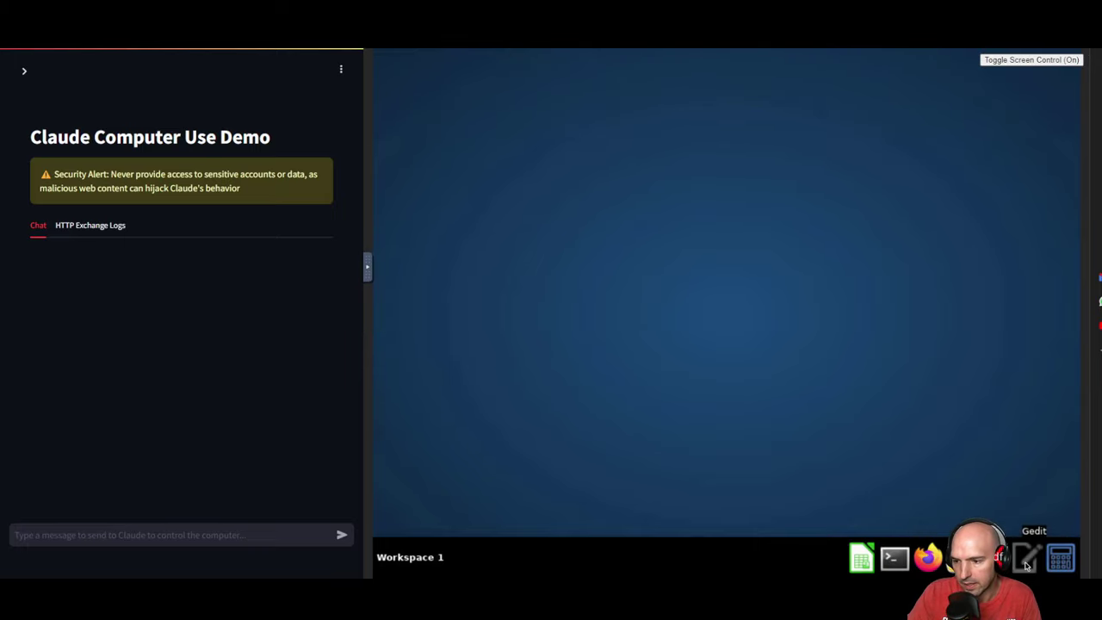
mouse_move(1061, 558)
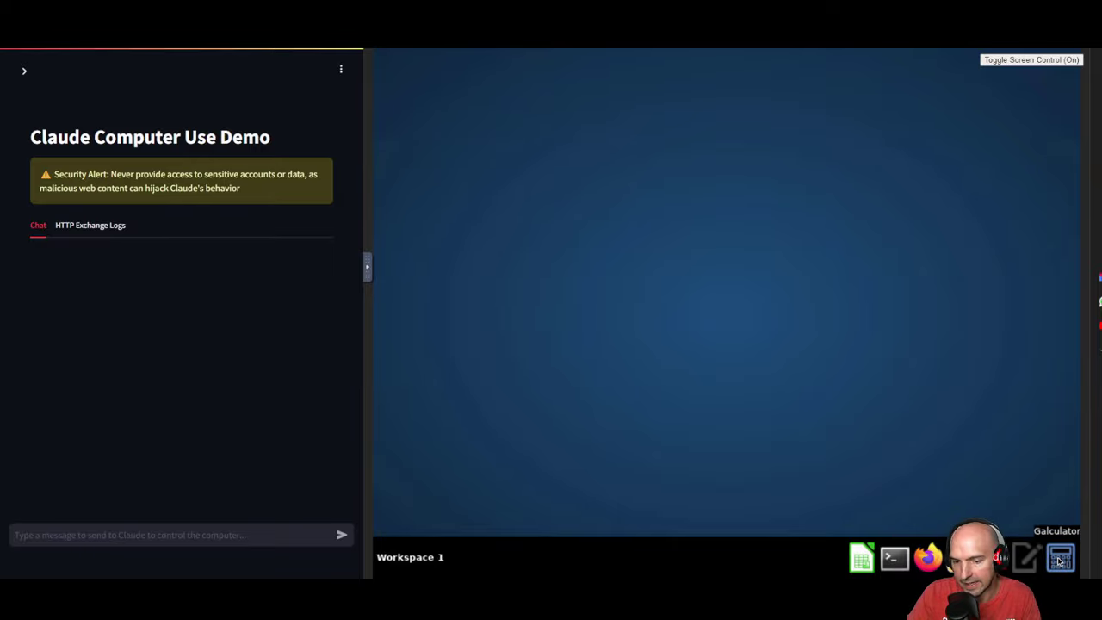
click(1030, 58)
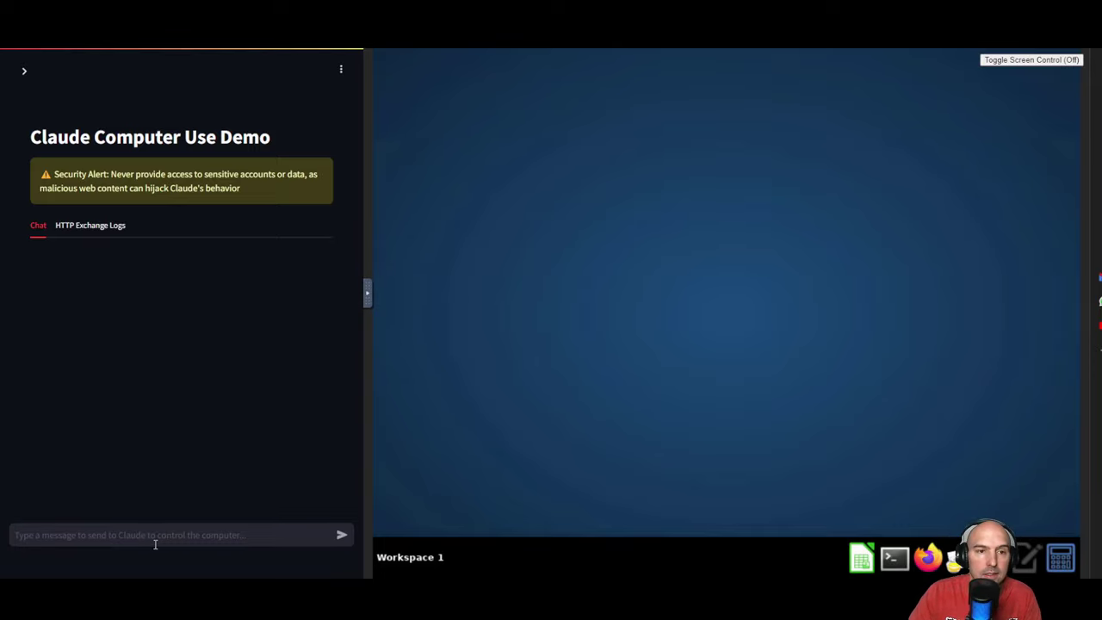
Ask Claude to find the top 5 Amazon holiday products and build a spreadsheet of them
text(Find Me The top 5 amazon products for the holiday season and create a spread sheet of those products)
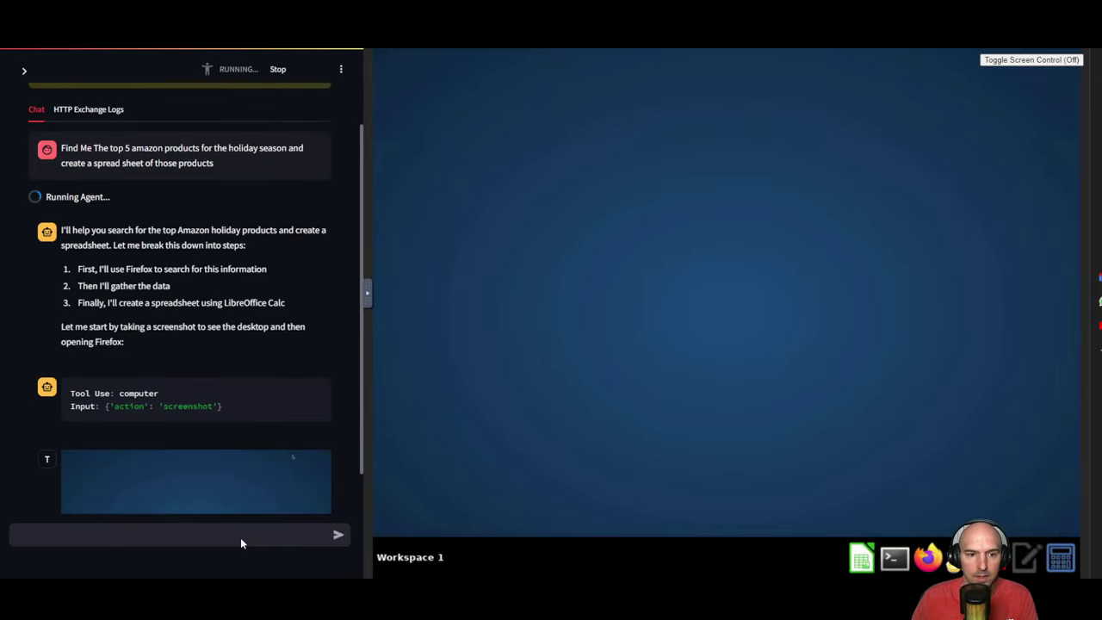
scroll(down, 3)
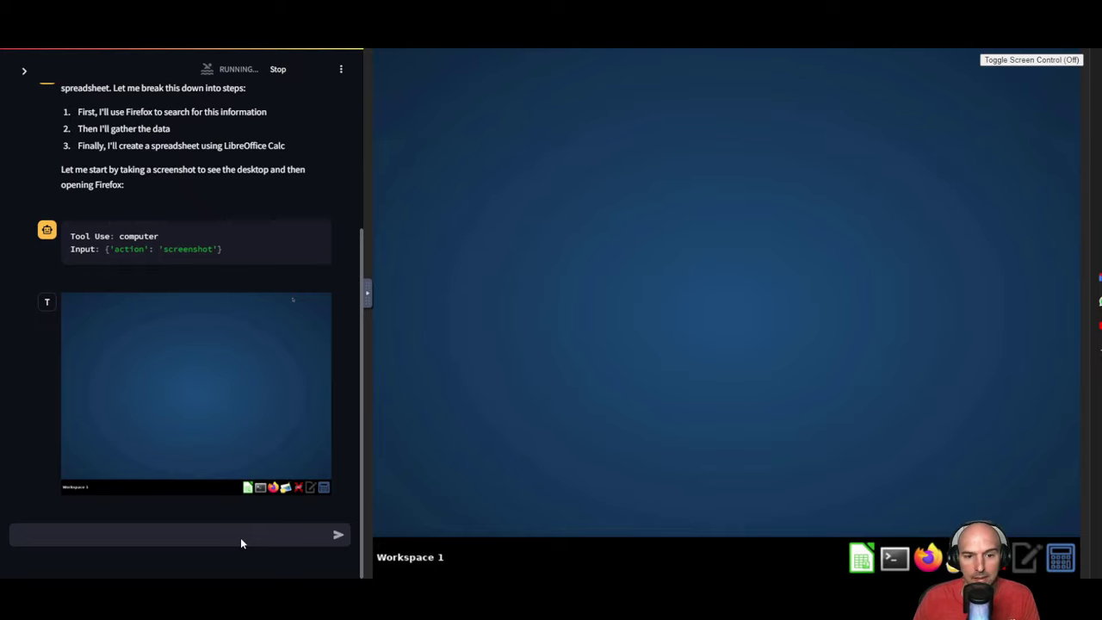
scroll(down, 3)
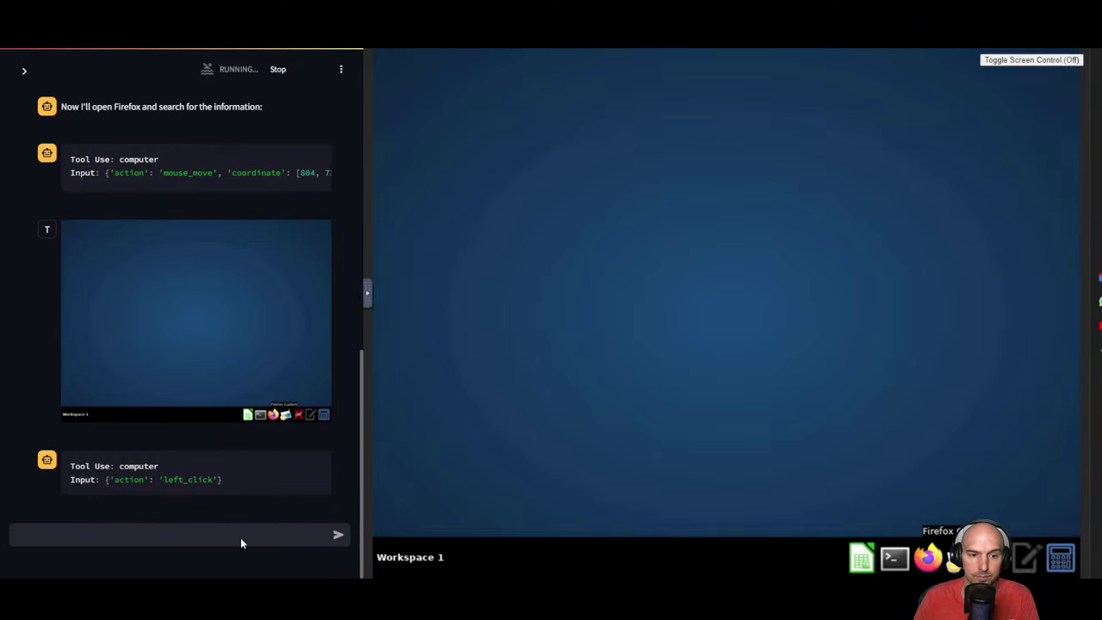
click(927, 558)
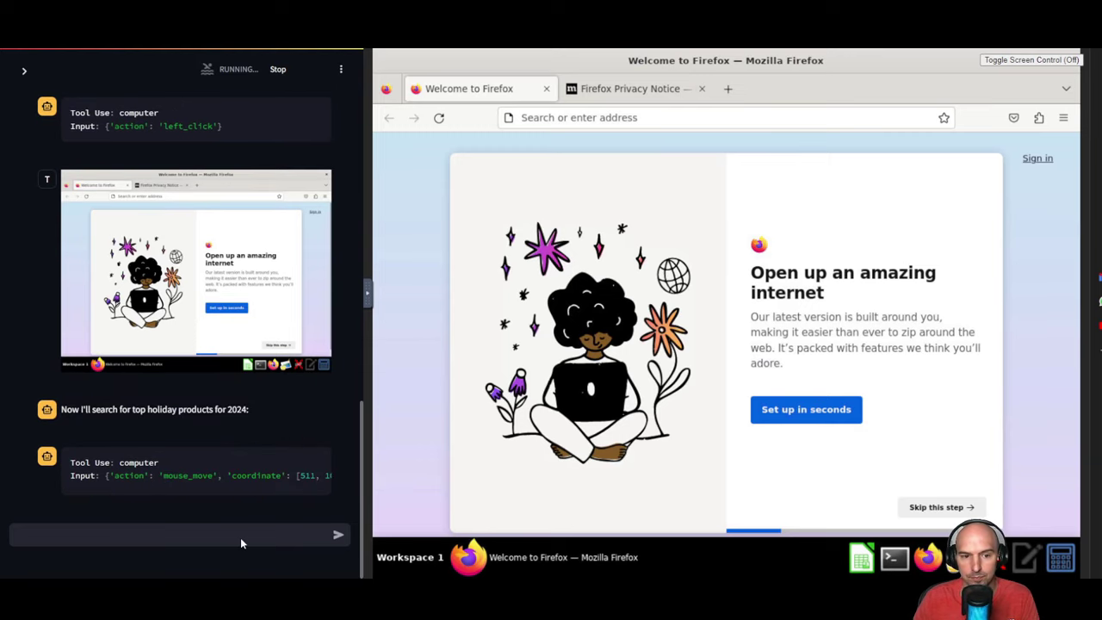
Let the agent run a Google search in Firefox for top Amazon holiday products 2024
click(723, 117)
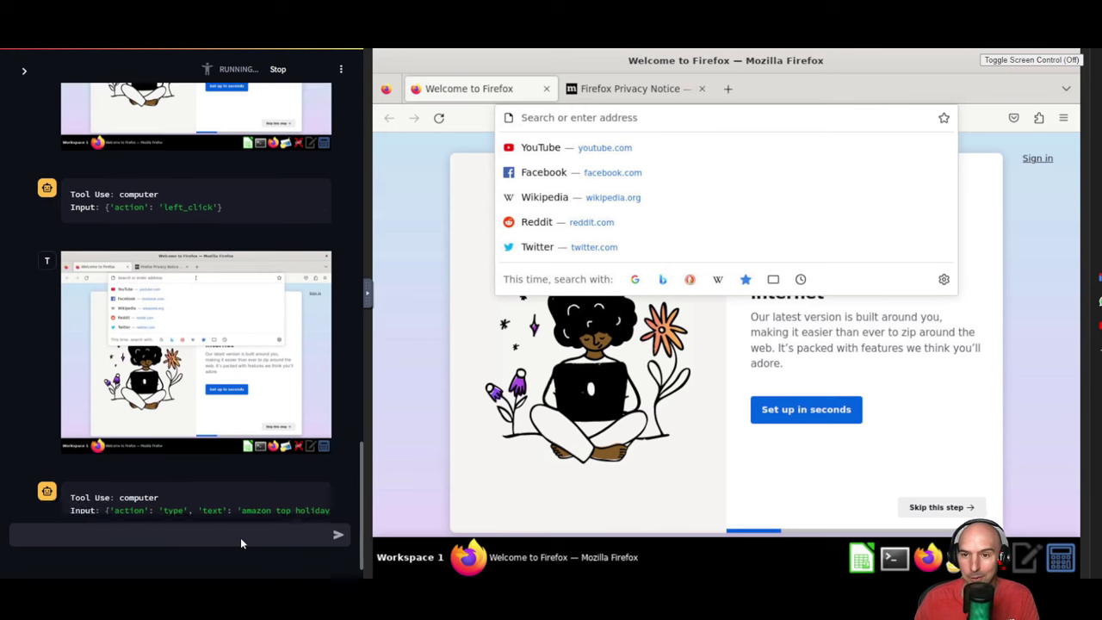
key(Return)
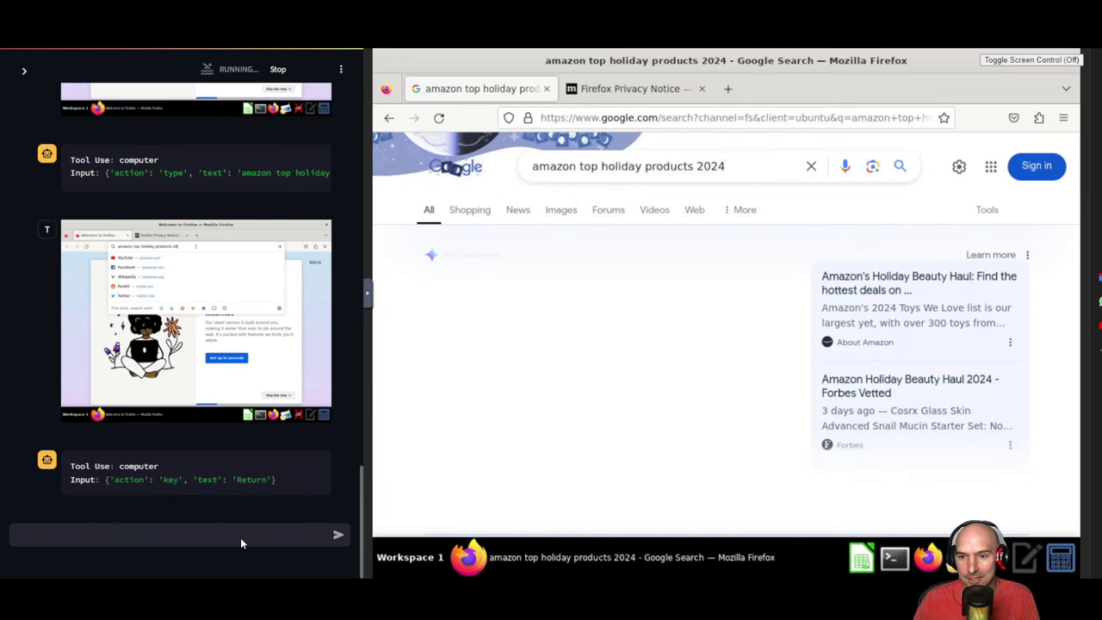
key(Return)
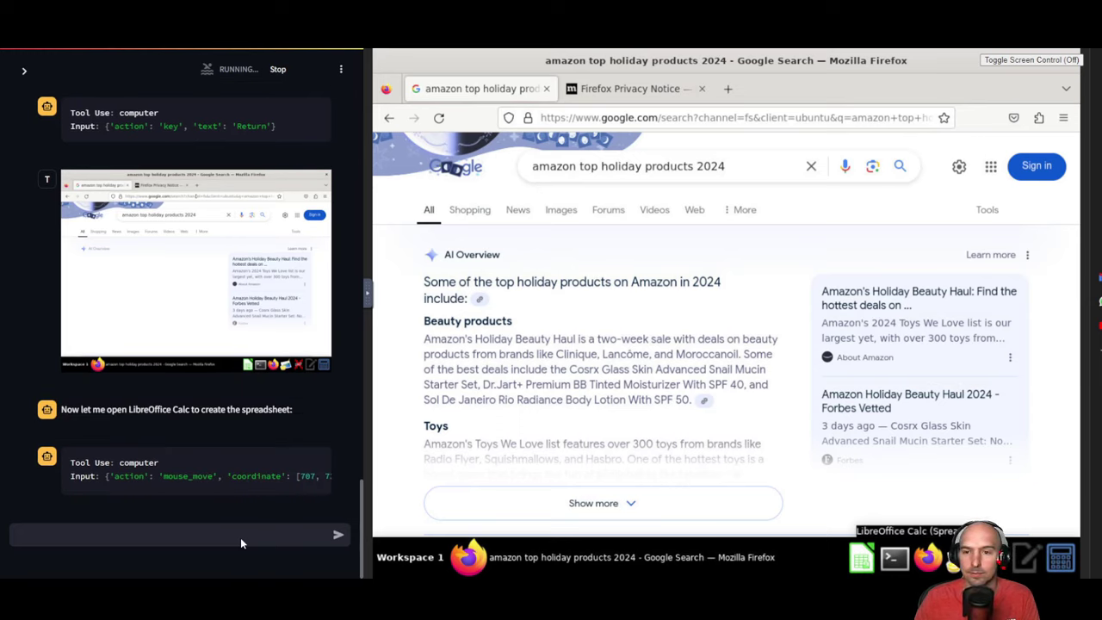
click(861, 558)
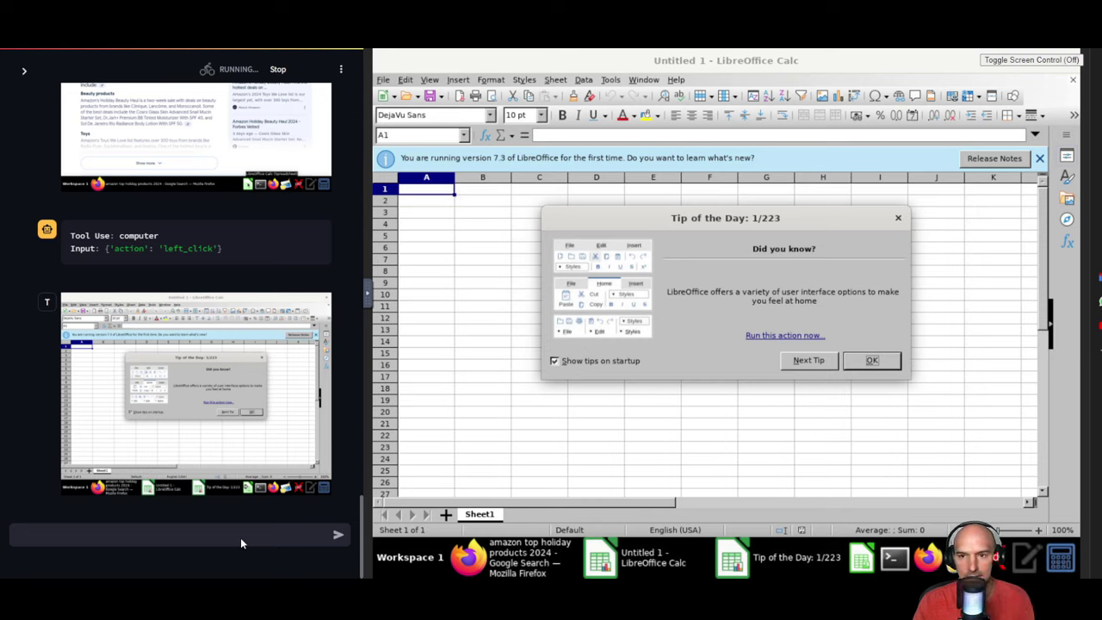
mouse_move(927, 381)
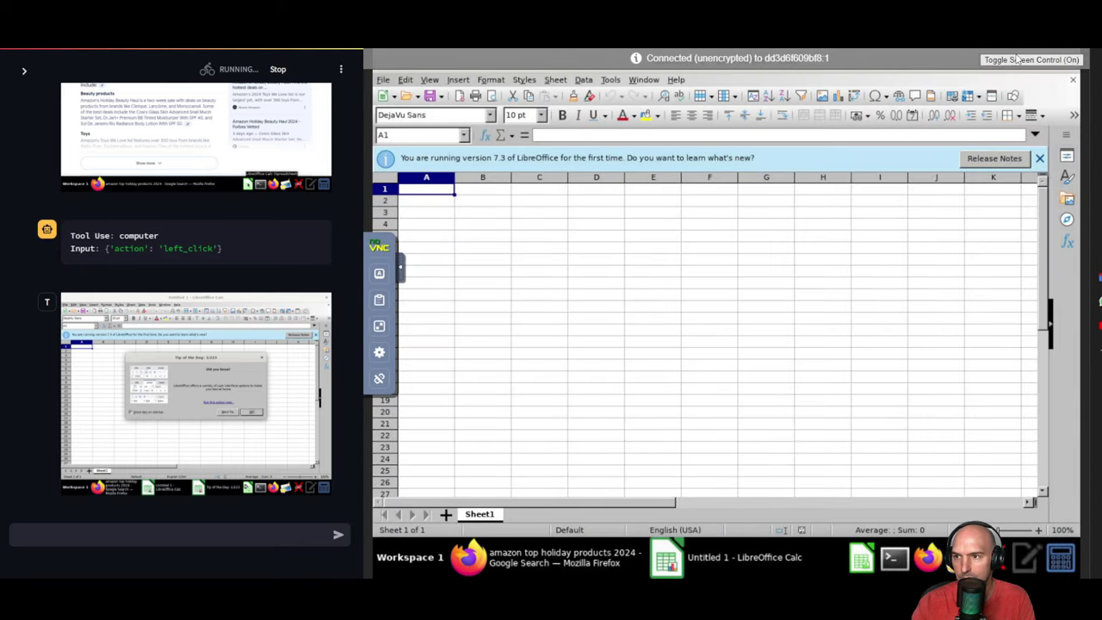
Dismiss the Tip of the Day so the blank Calc spreadsheet is ready
click(1030, 59)
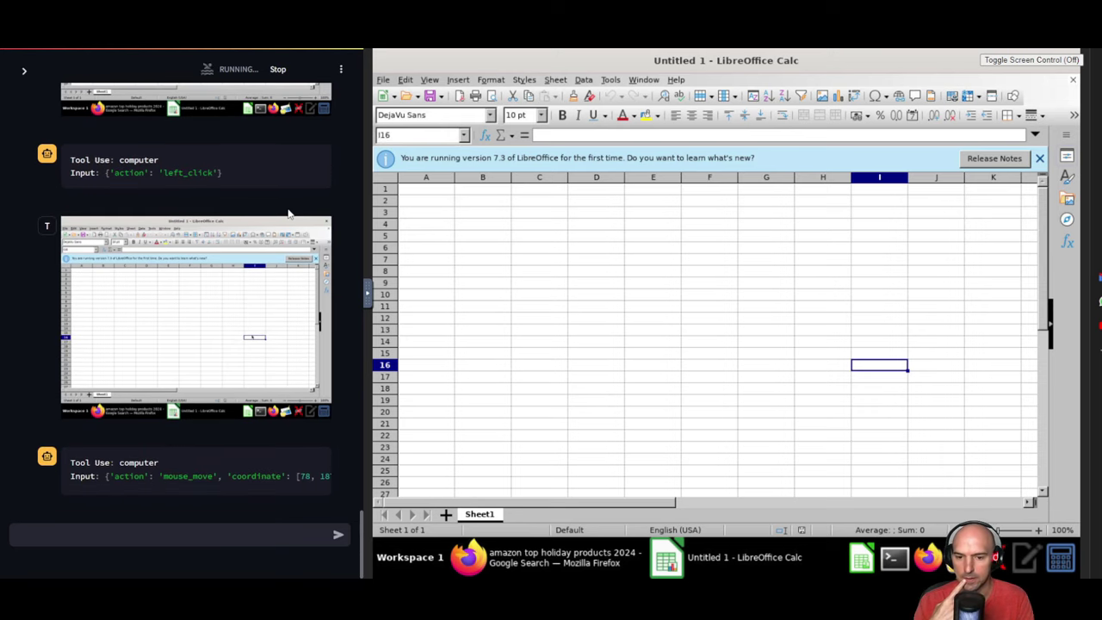
Enter Product Name, Category and Description headers in the spreadsheet
click(425, 177)
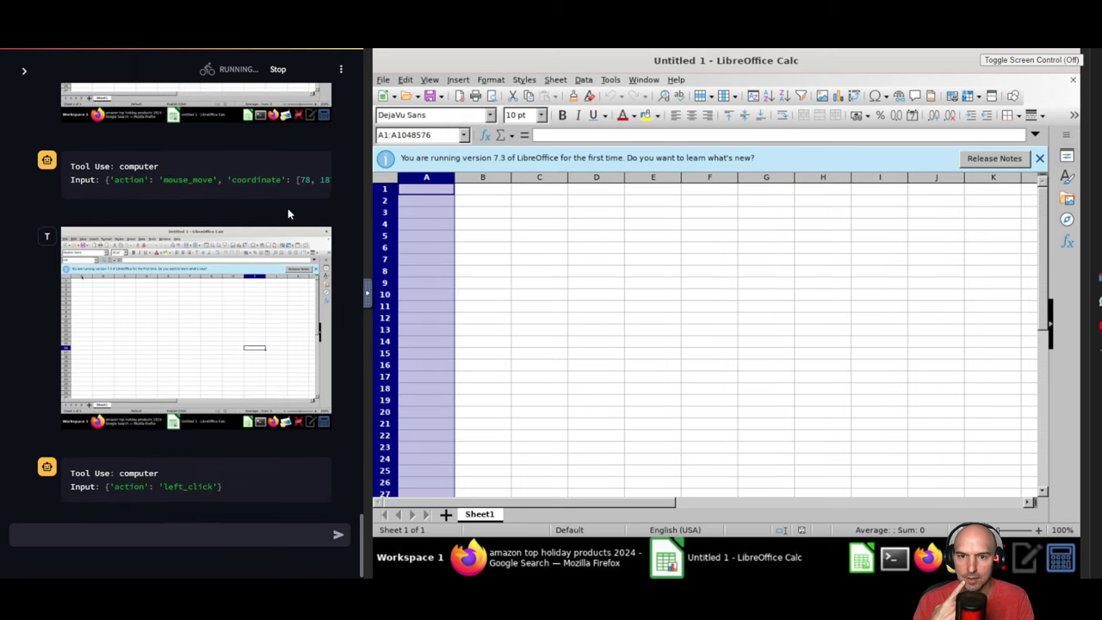
text(Product Name)
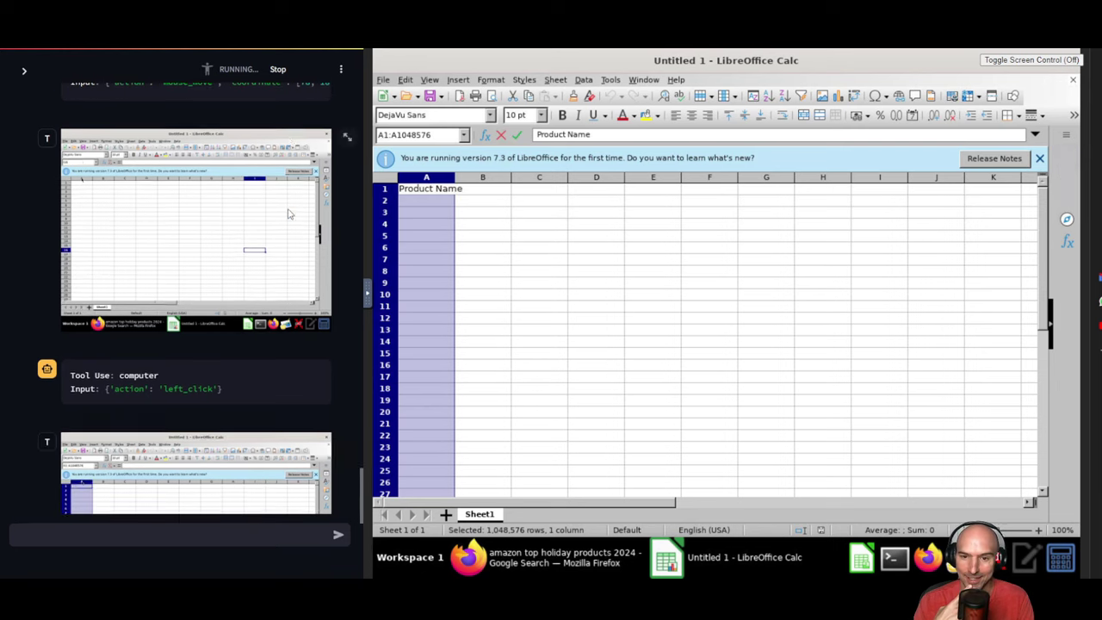
text(Product Name)
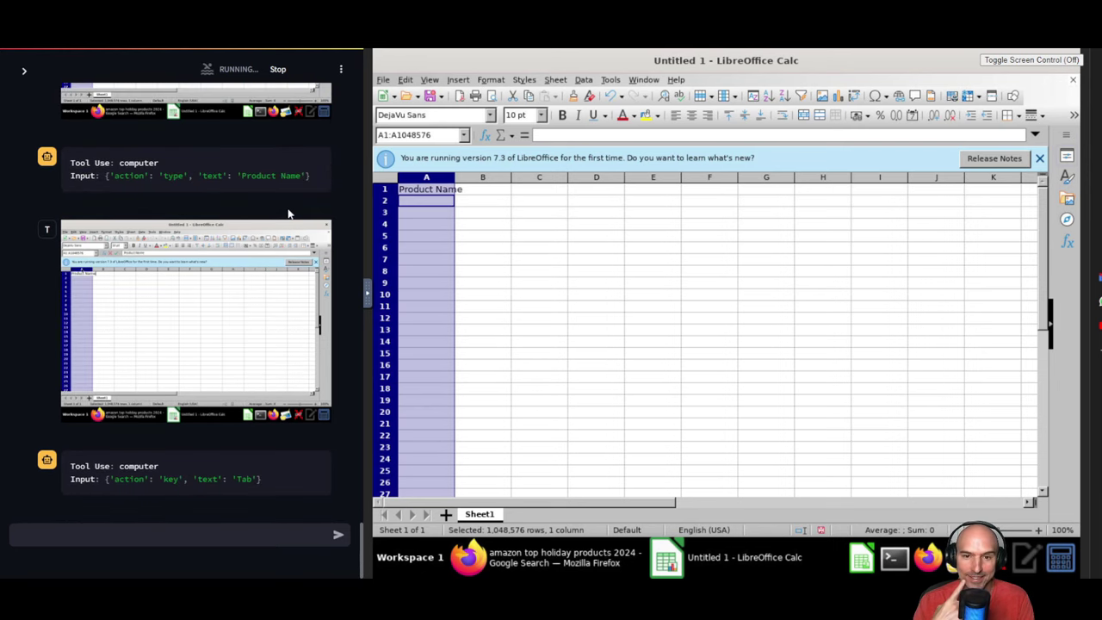
text(Category)
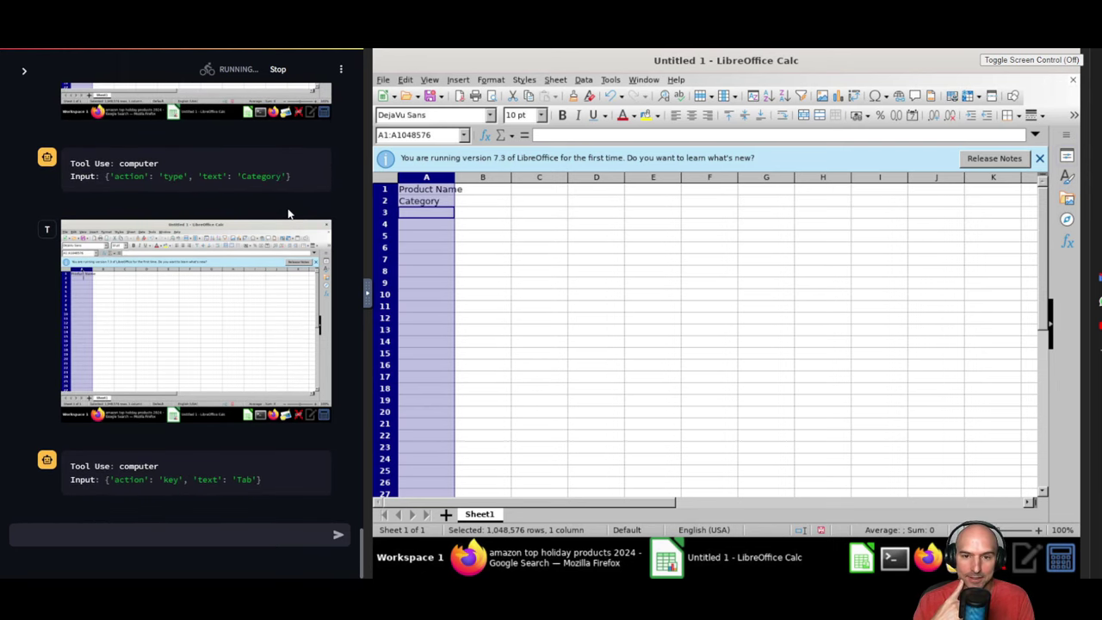
text(Description)
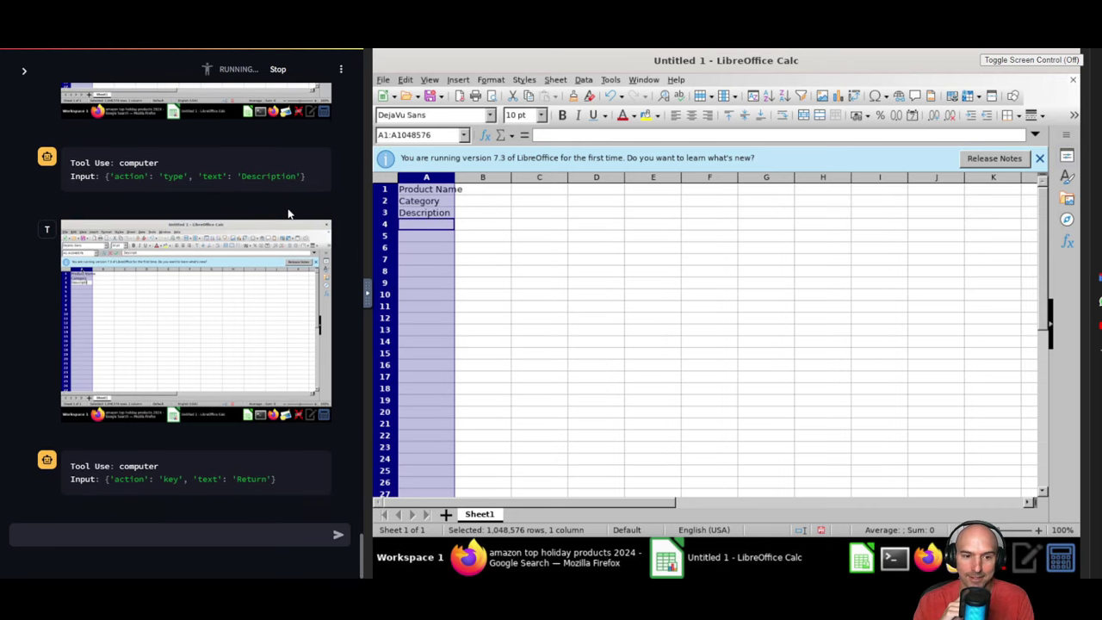
List the Cosrx snail mucin set, Dr.Jart+ BB moisturizer and Sol De Janeiro lotion as Beauty items with descriptions
text(Cosrx Glass Skin Advanced Snail Mucin Starter Set)
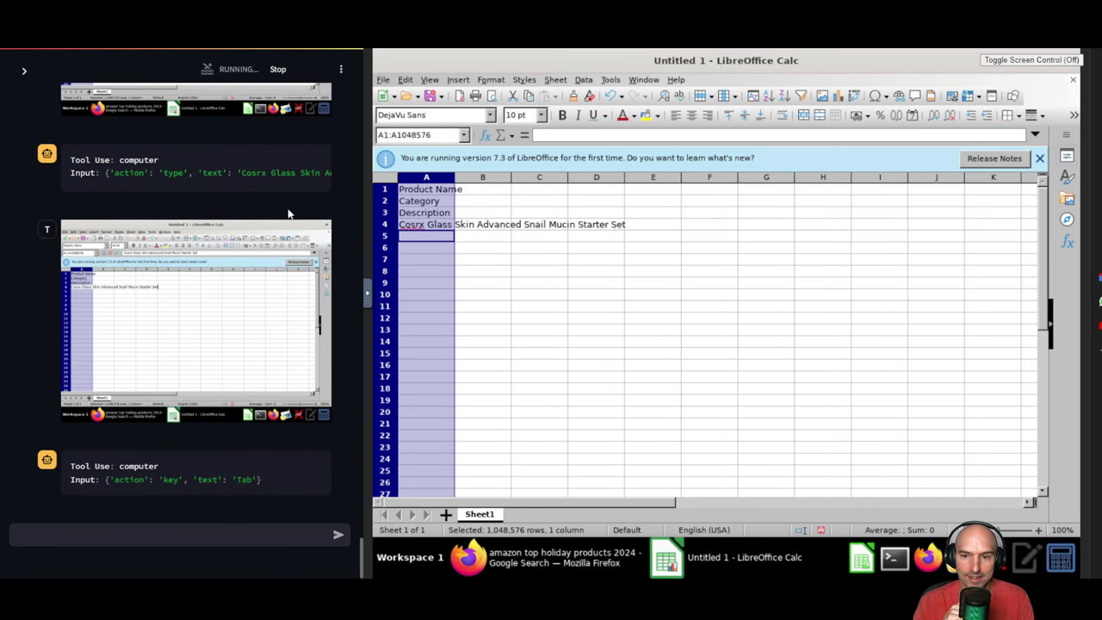
text(Beauty)
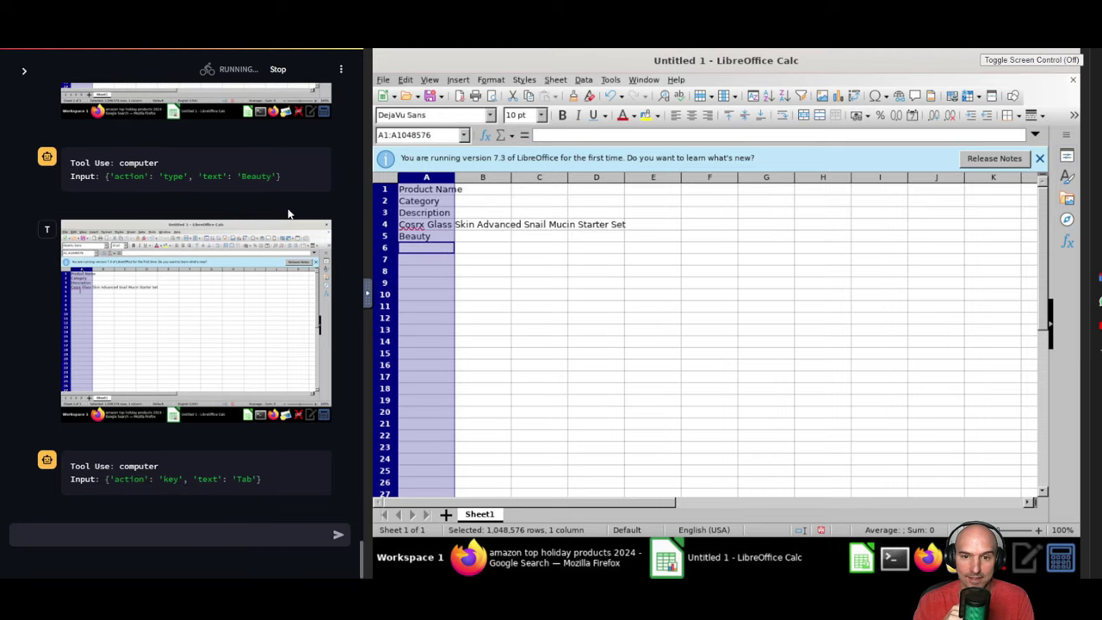
text(Premium skincare set featuring snail mucin for glass-like skin)
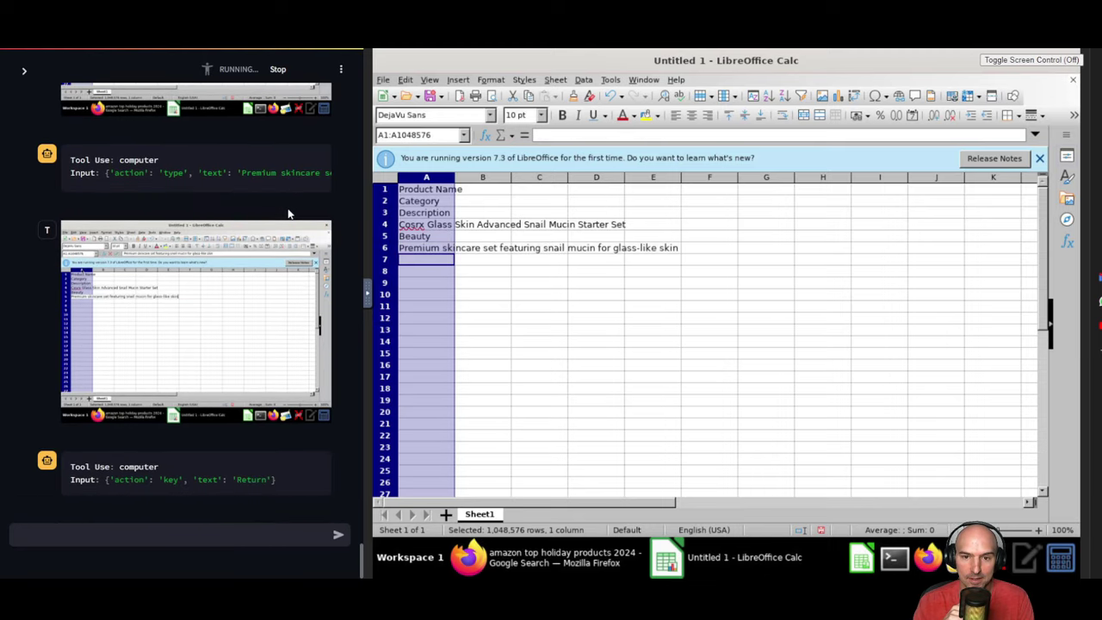
text(Dr.Jart+ Premium BB Tinted Moisturizer)
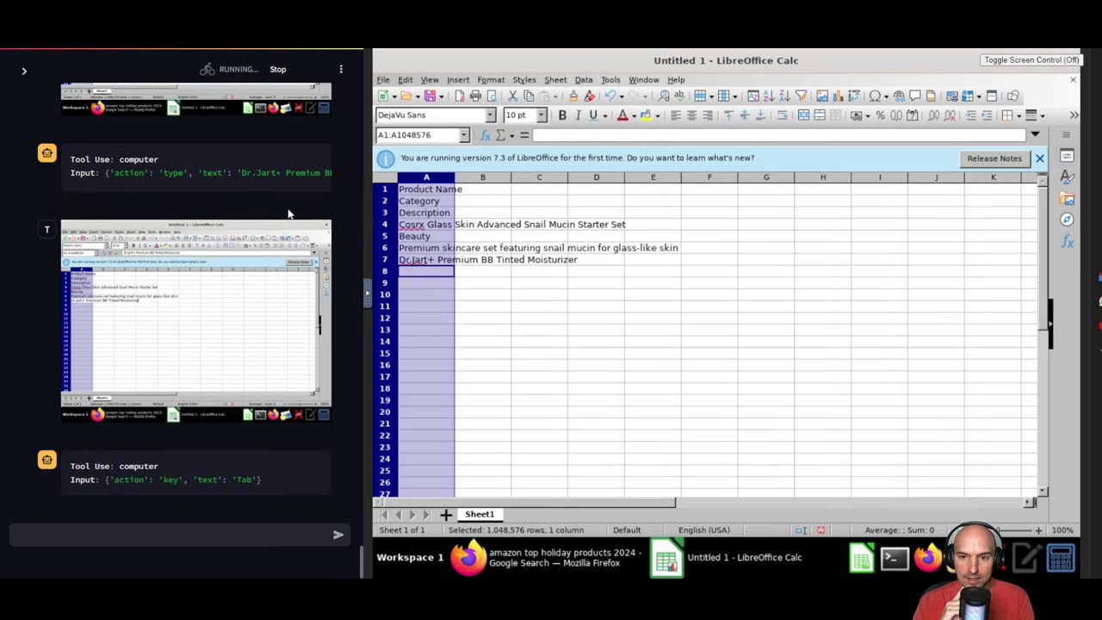
text(Beauty)
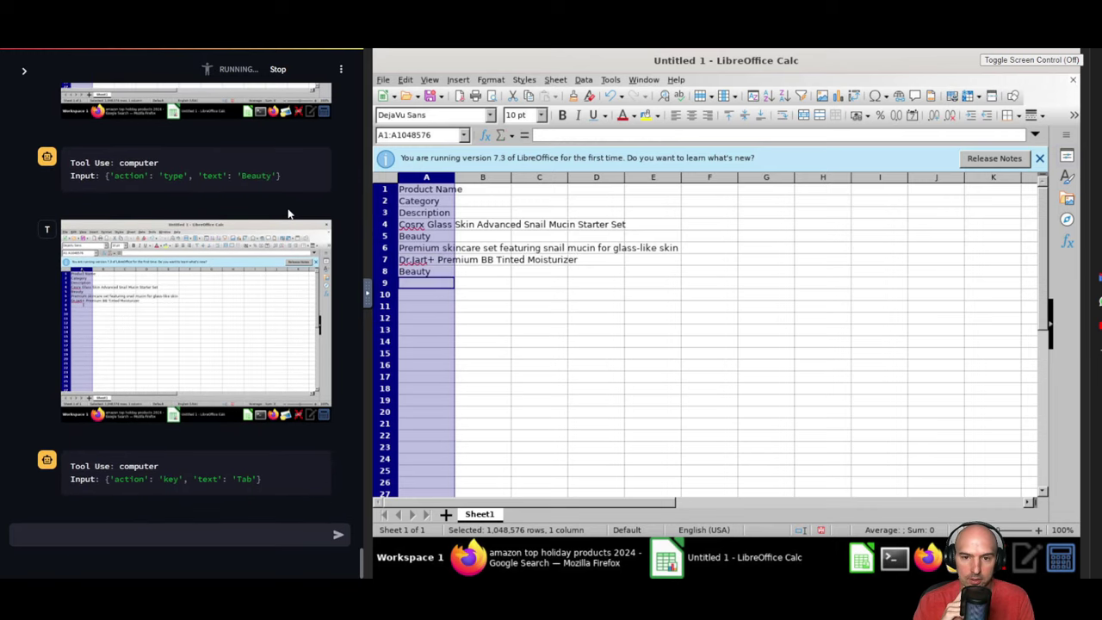
text(Tinted moisturizer with SPF 40 protection)
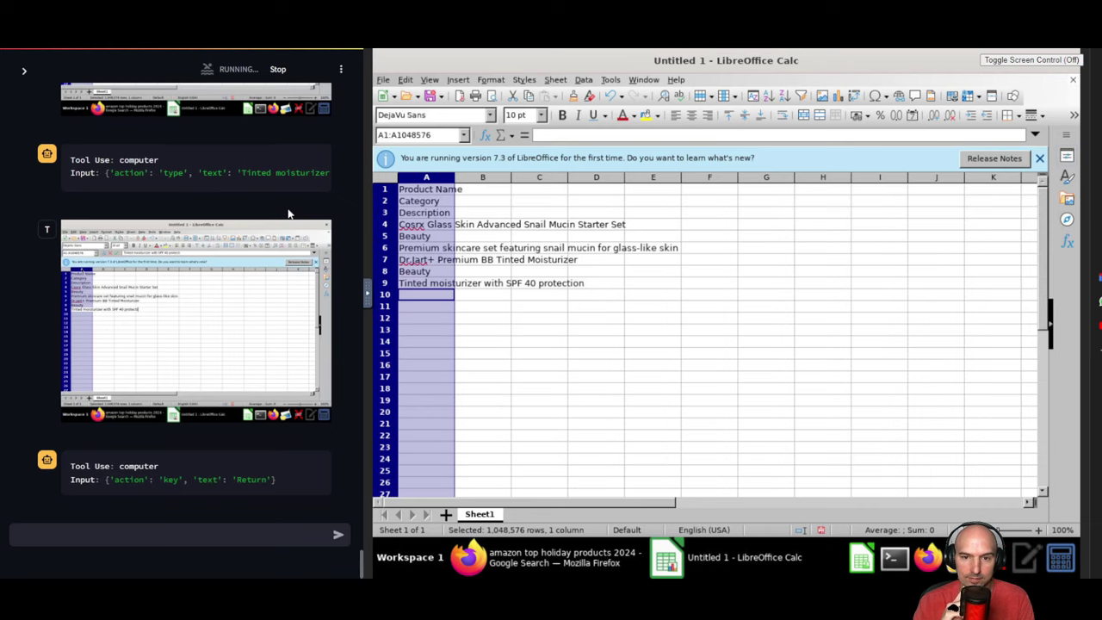
text(Sol De Janeiro Rio Radiance Body Lotion)
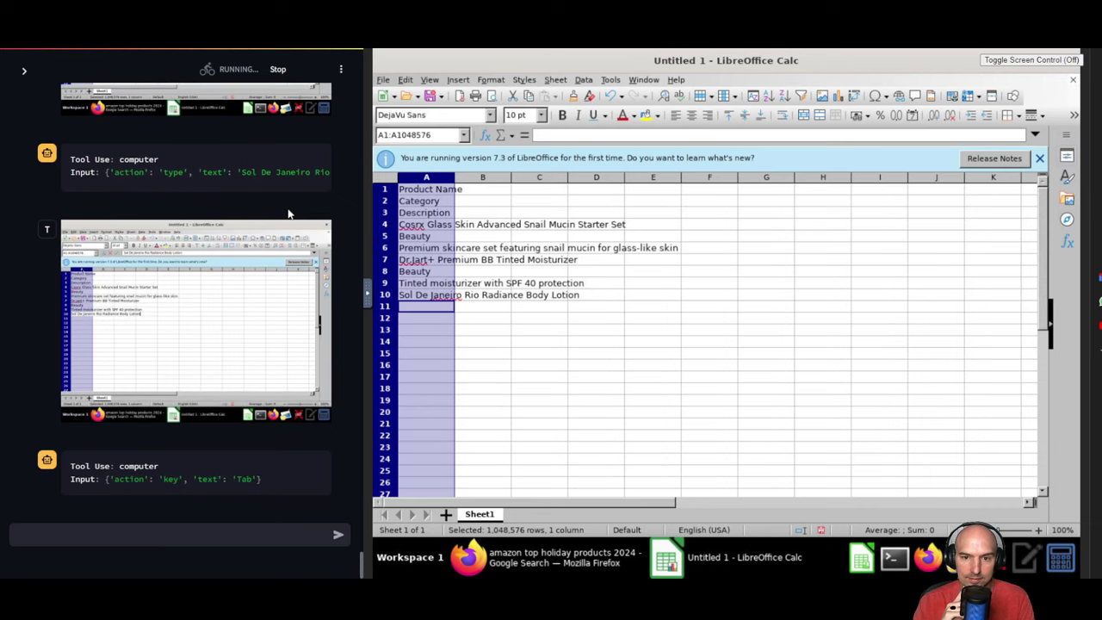
text(Beauty)
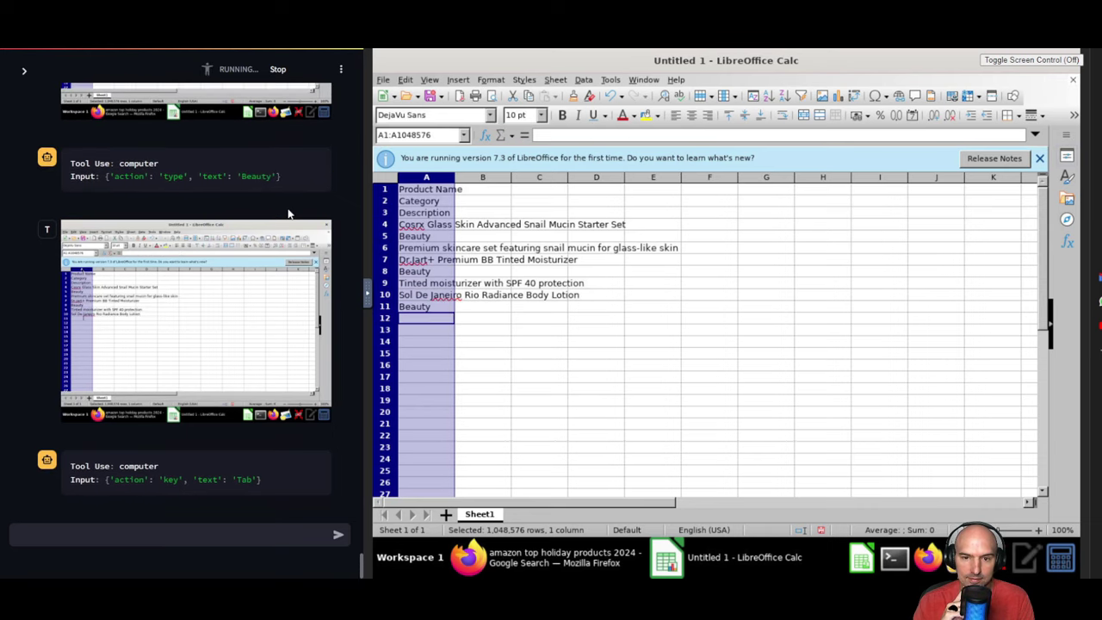
text(Body lotion with SPF 50 and signature Brazilian scent)
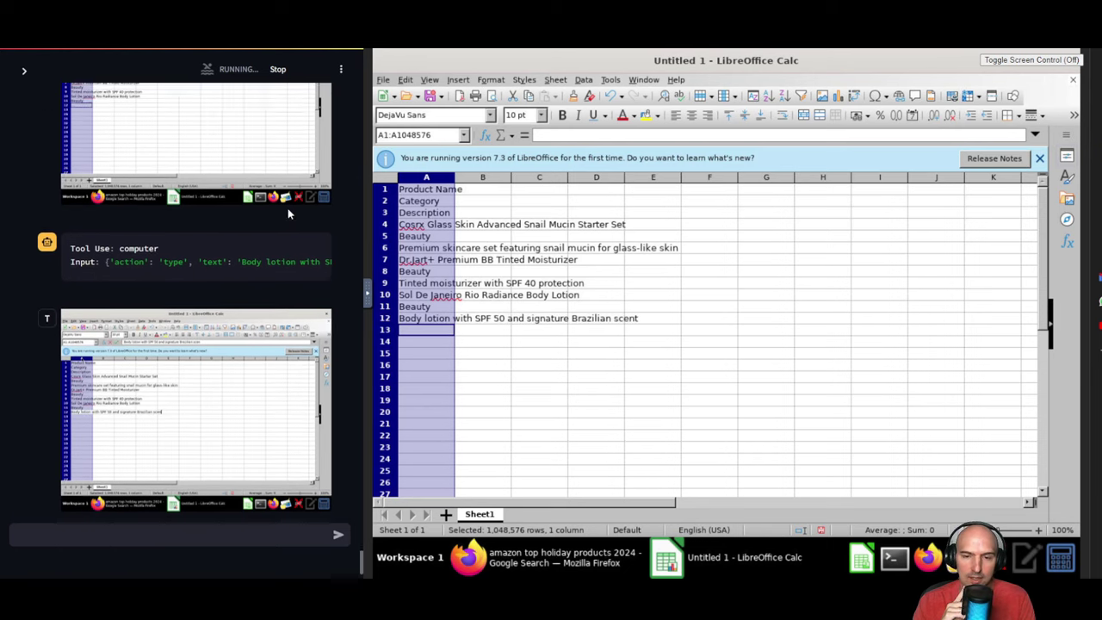
Add Radio Flyer and Hasbro Gaming Collection as Toys with descriptions, then start saving
text(Radio Flyer x Squishmallows Wagon)
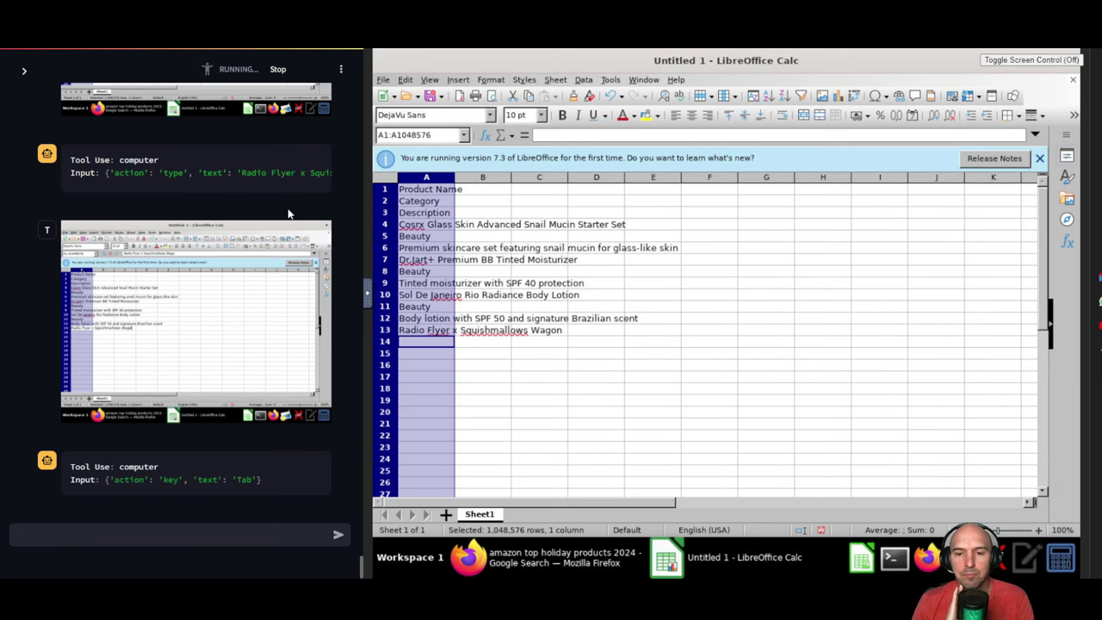
text(Toys)
click(425, 354)
text(Limited edition collaboration wagon with Squishmallows theme)
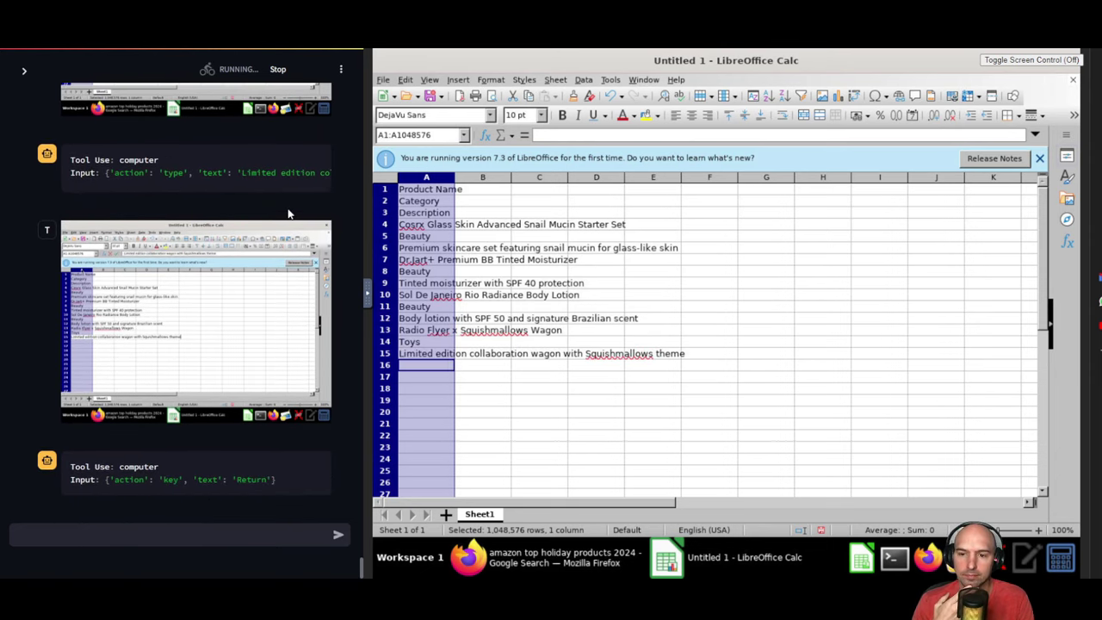
text(Hasbro Gaming Collection)
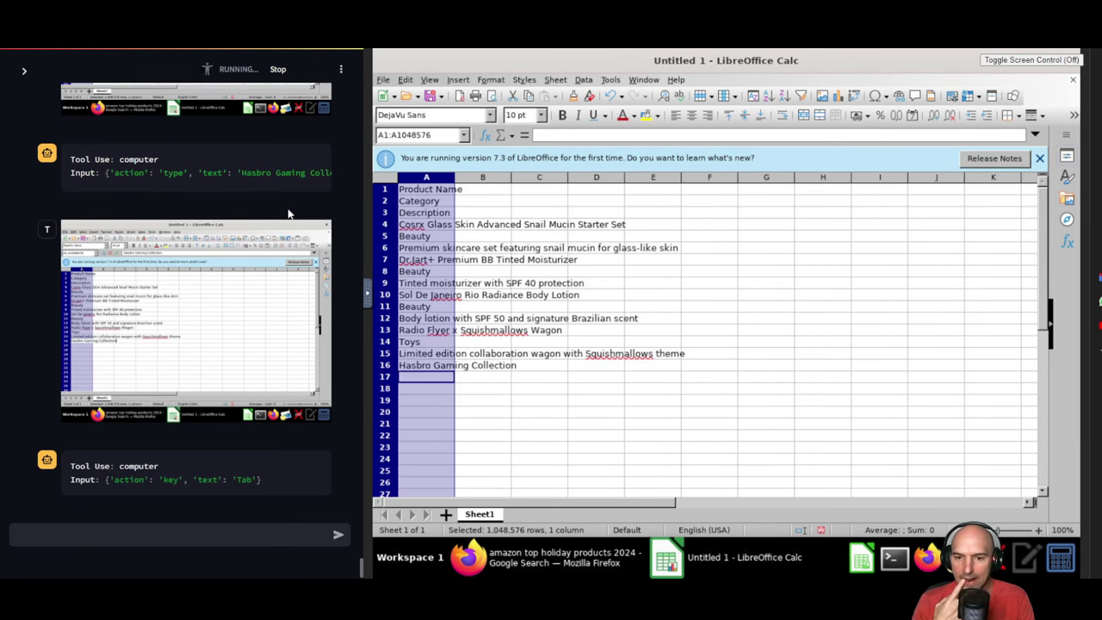
text(Toys)
click(425, 388)
text(Popular board games and family e)
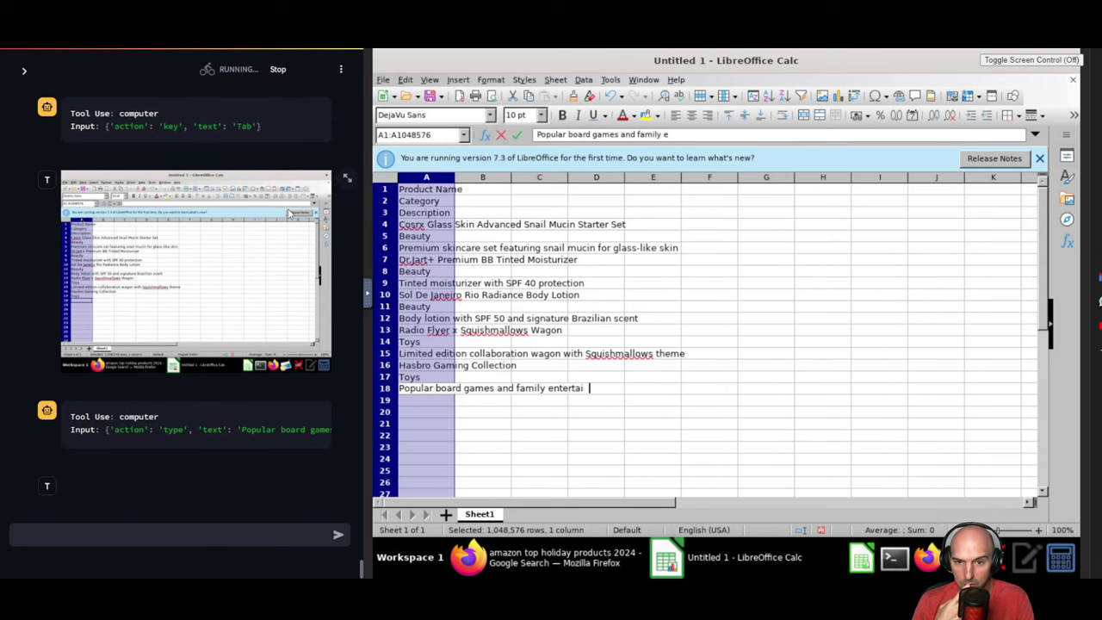
text(ntertainment sets)
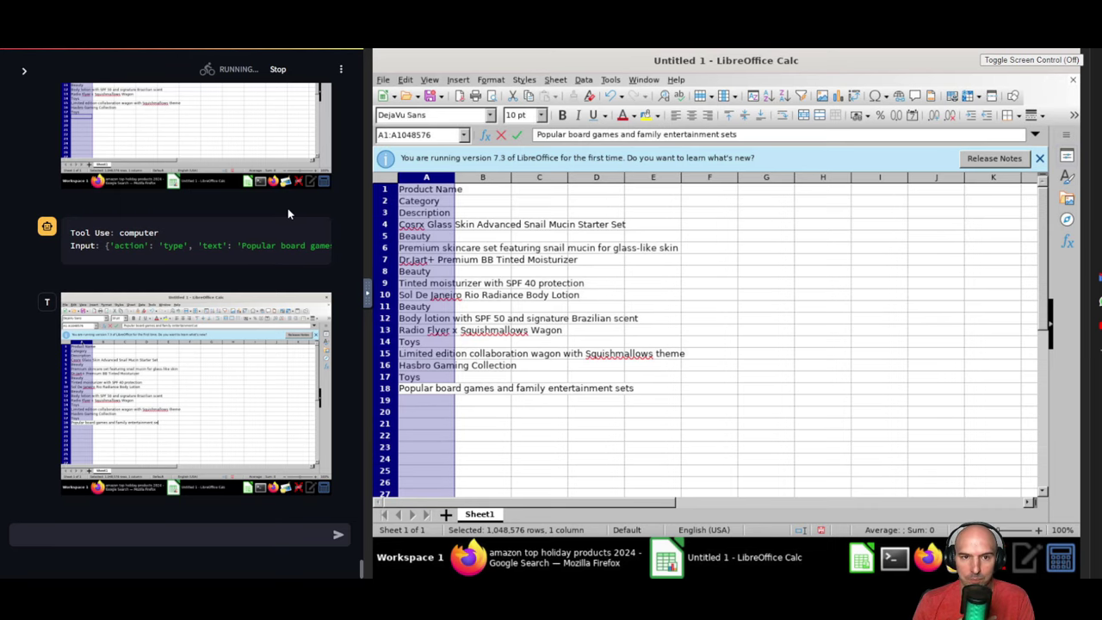
key(ctrl+s)
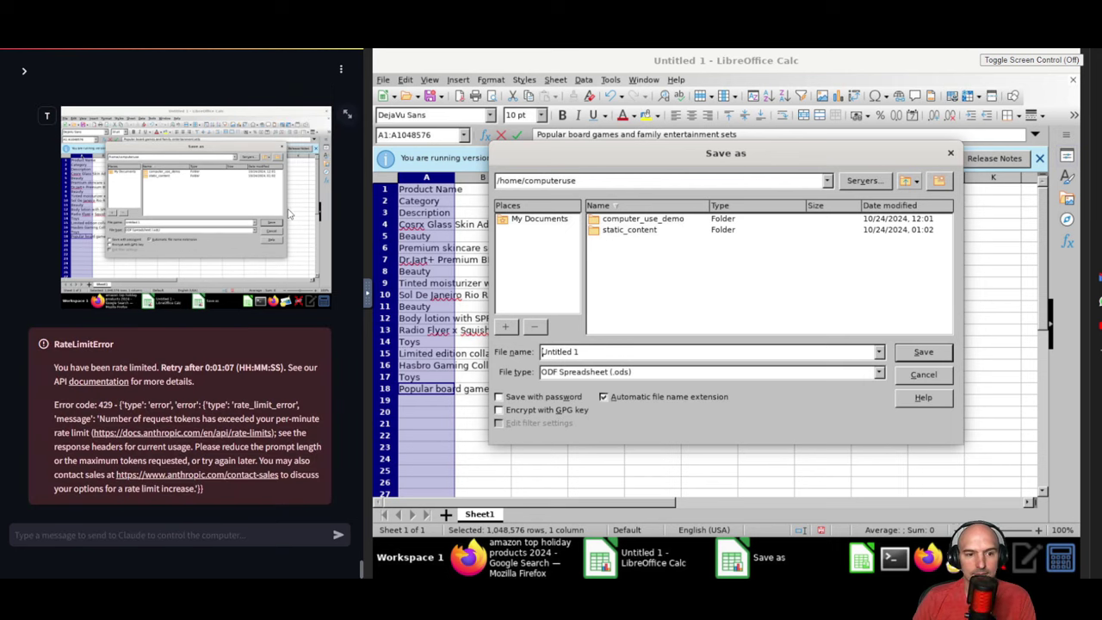
mouse_move(42, 380)
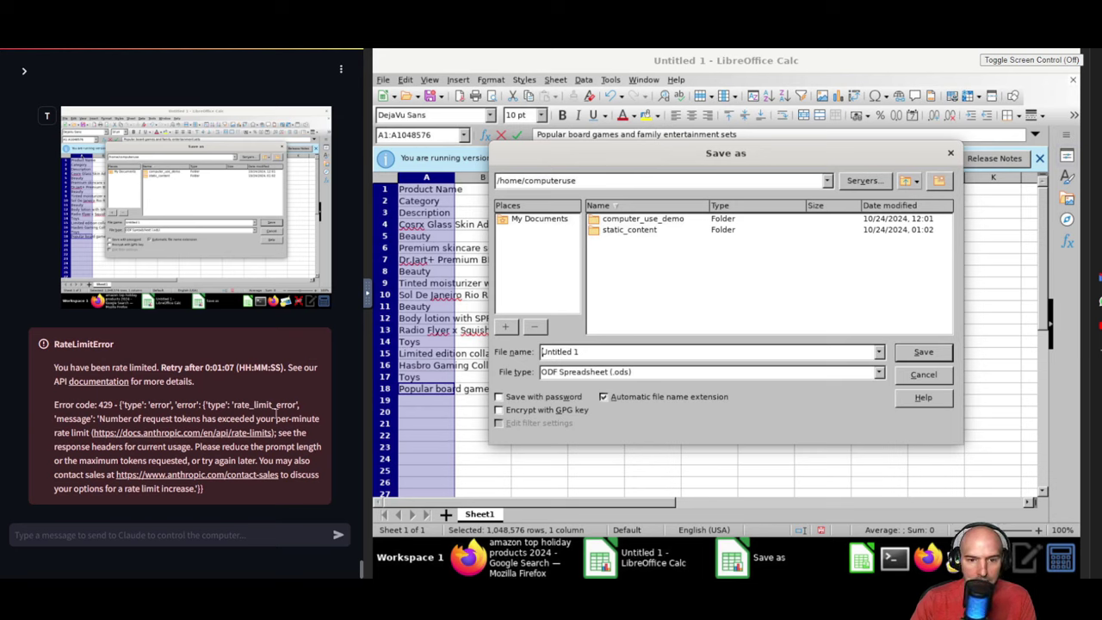
mouse_move(279, 413)
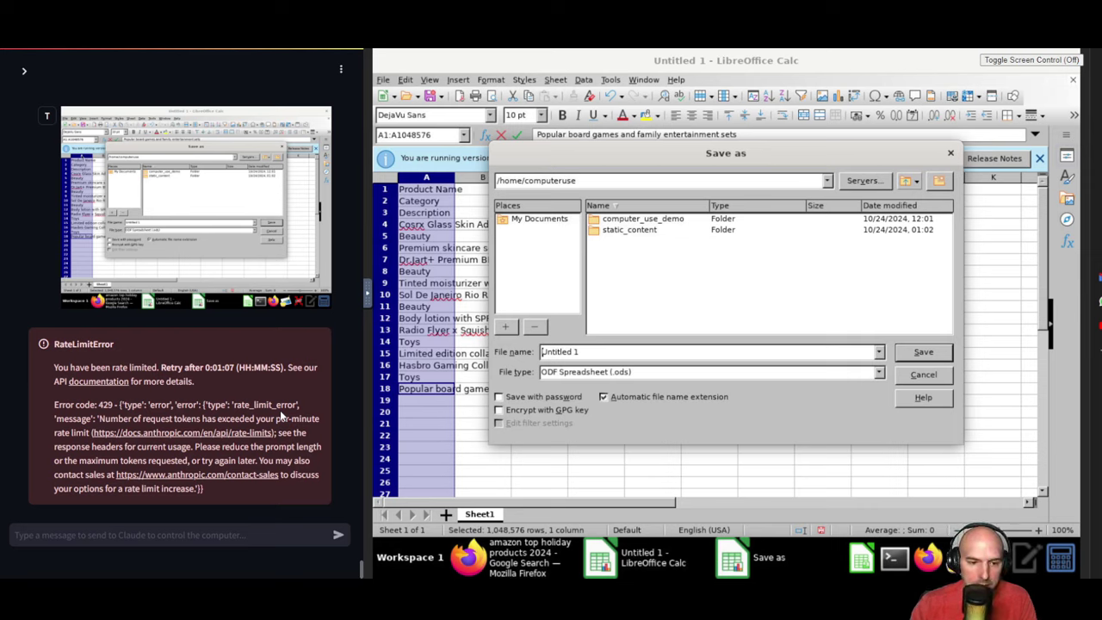
Begin a chat message asking the stalled agent to continue after the rate-limit error
text(please conti)
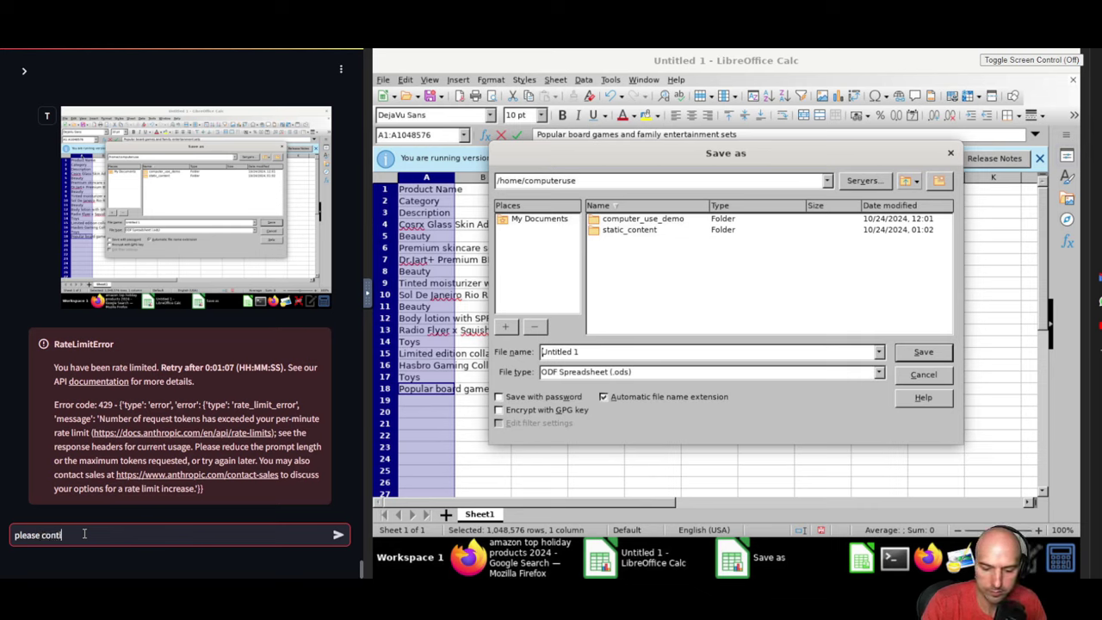
Send 'please continue', letting the agent save the file as amazon_holiday_products_2024
key(Enter)
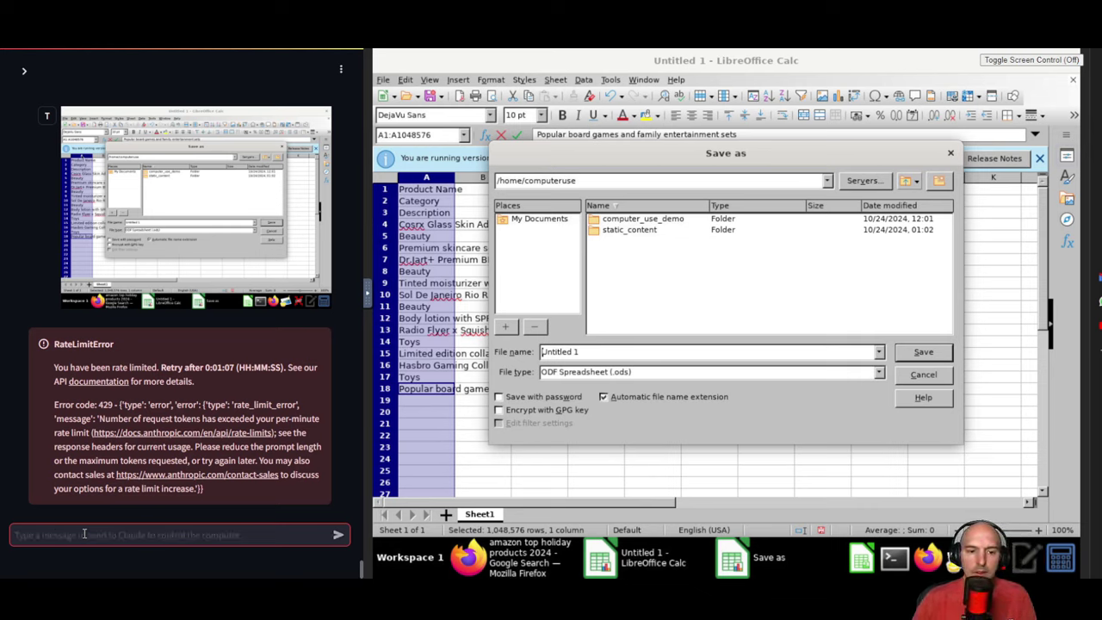
text(please continue)
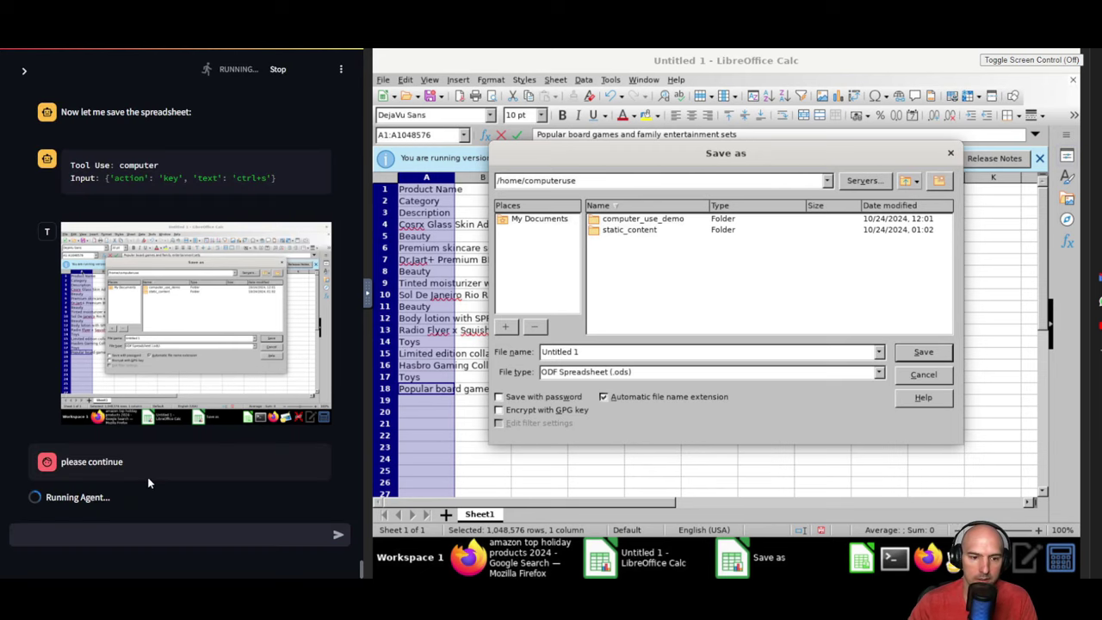
mouse_move(145, 461)
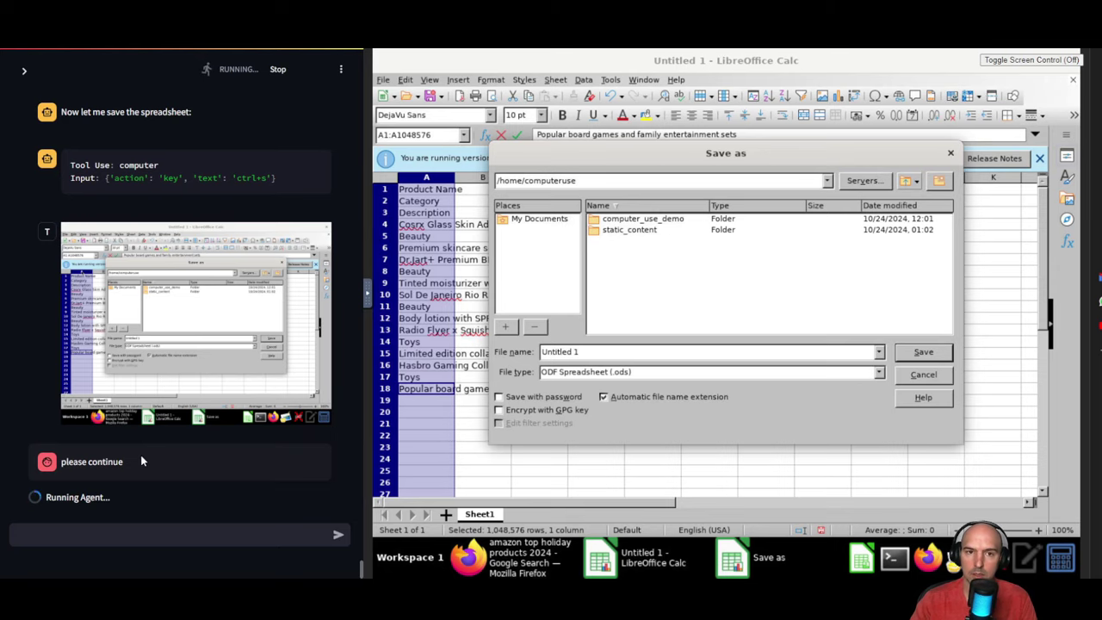
text(amazon_holiday_products_2024)
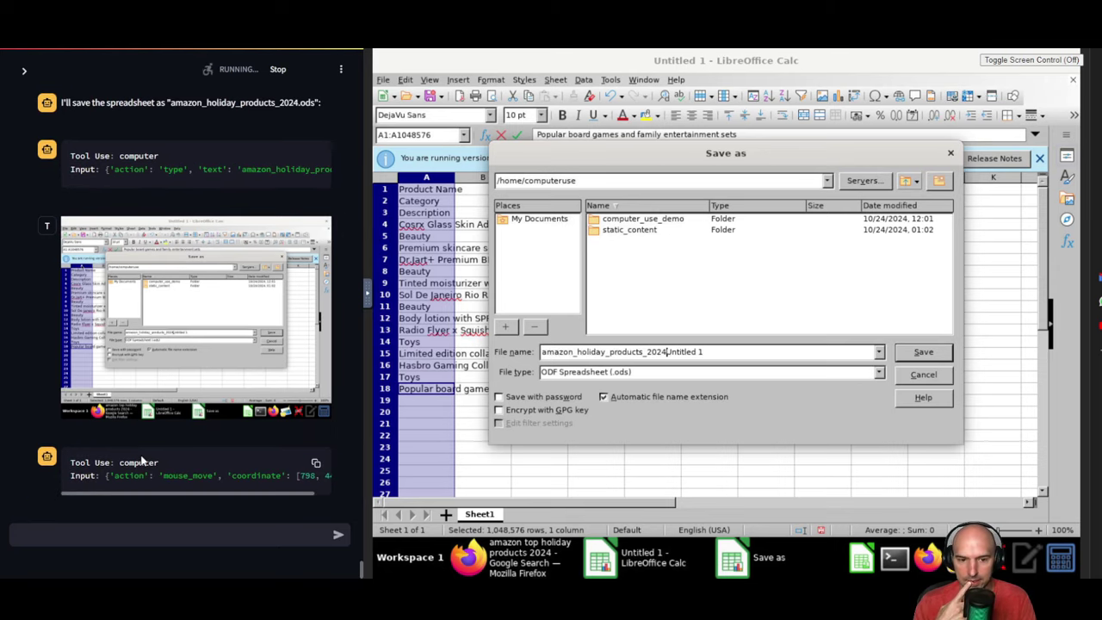
click(923, 352)
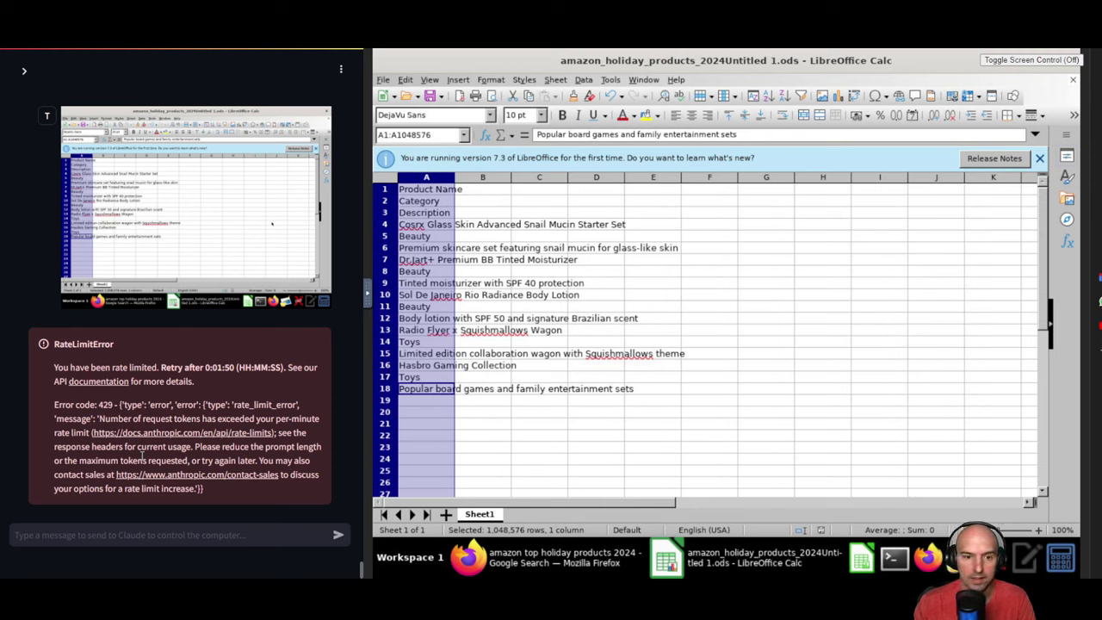
Start a new chat message 'link back t' to the rate-limited agent
click(172, 534)
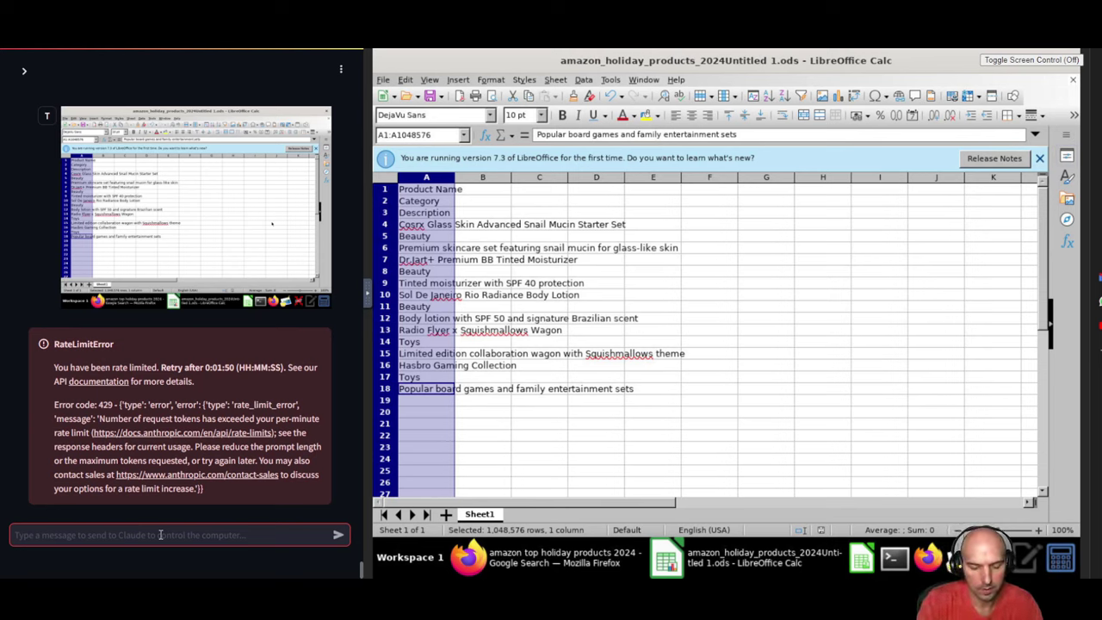
text(link back t)
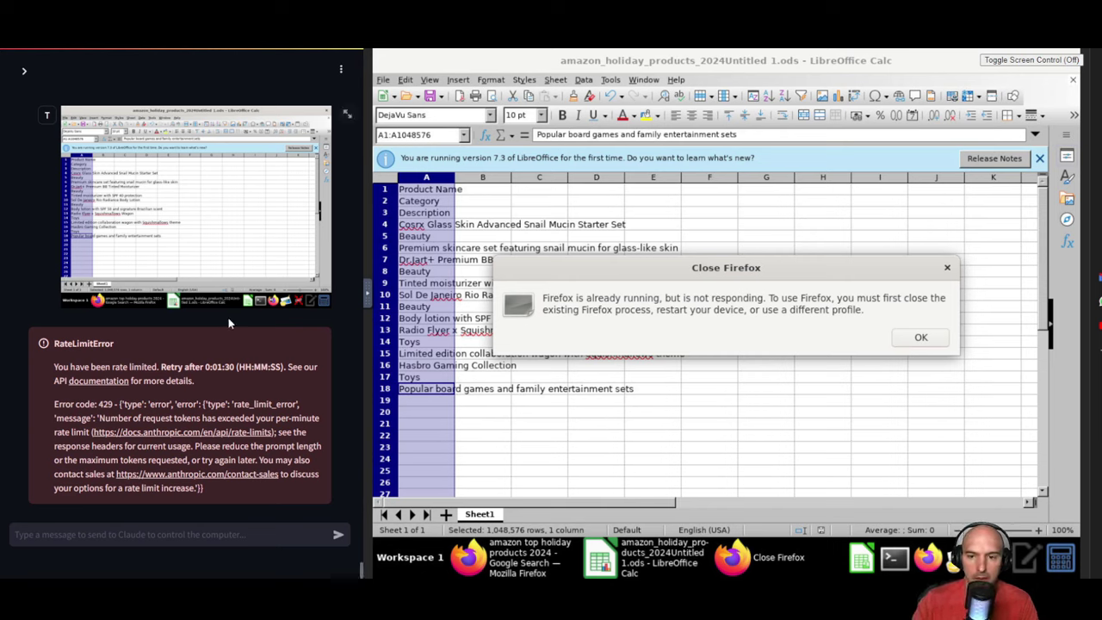
mouse_move(256, 314)
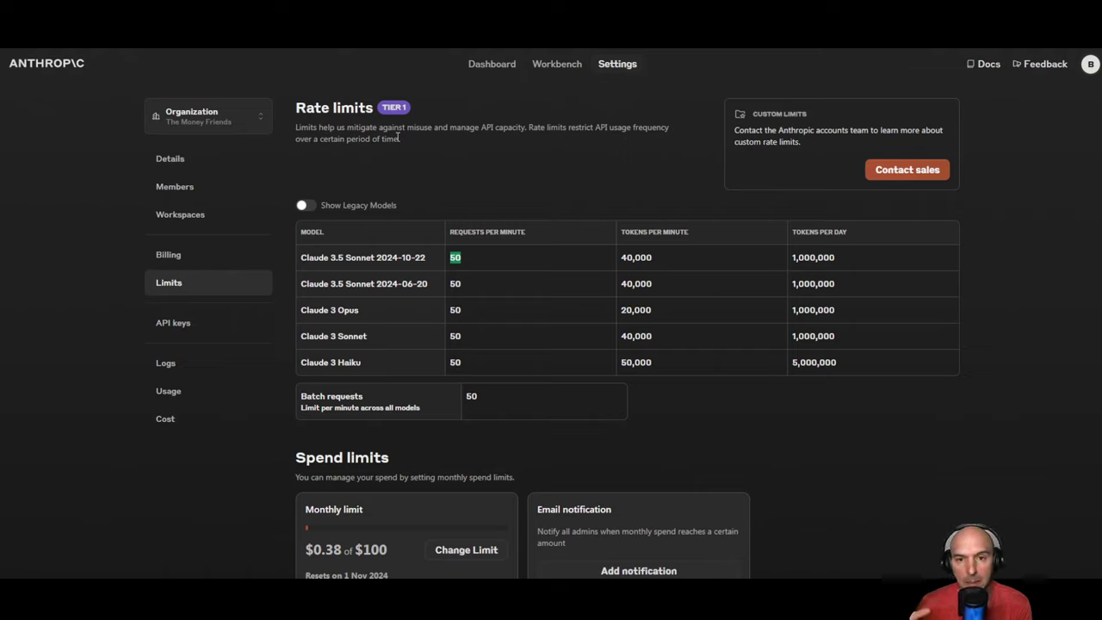
mouse_move(516, 251)
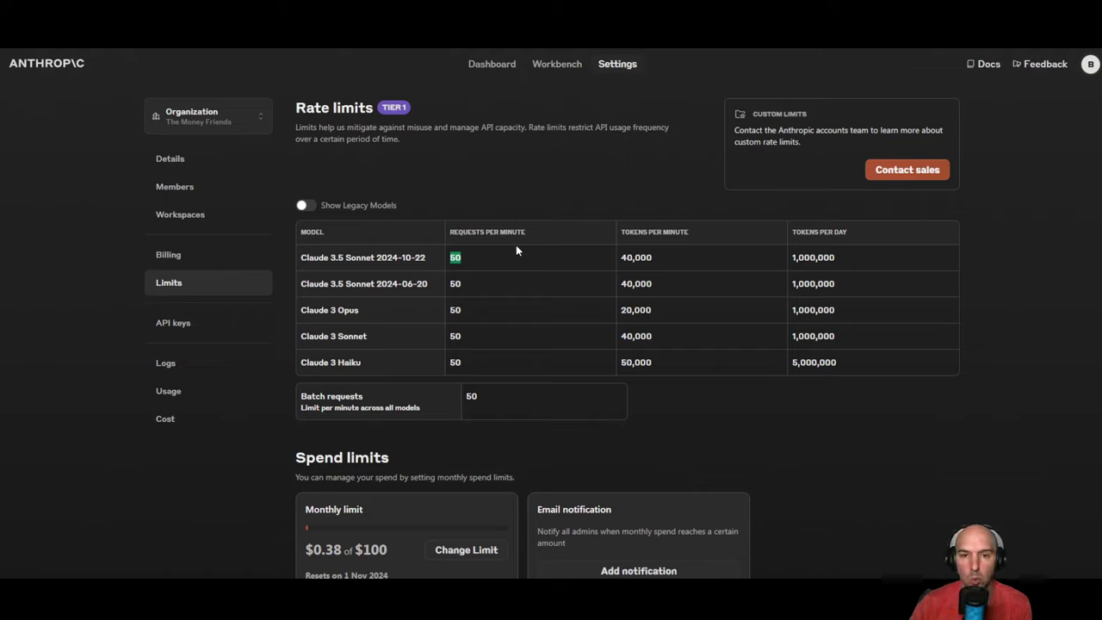
Move from the tier 1 rate limits table to the Logs page of recent API requests
click(165, 362)
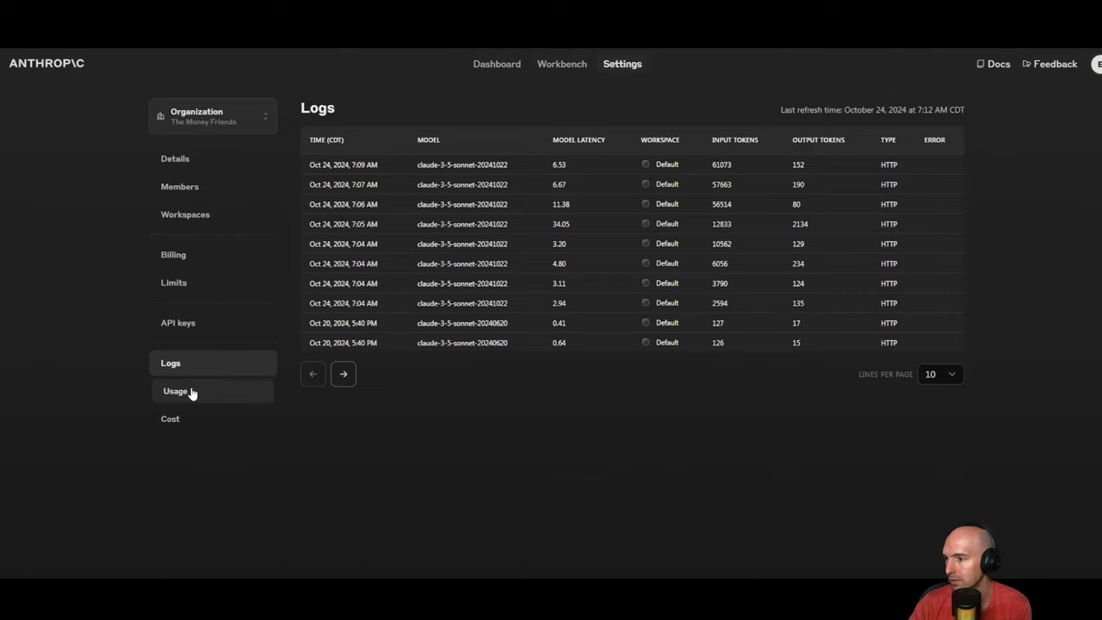
View the Usage page showing 225,508 tokens in and 6,115 out for October 2024
click(176, 391)
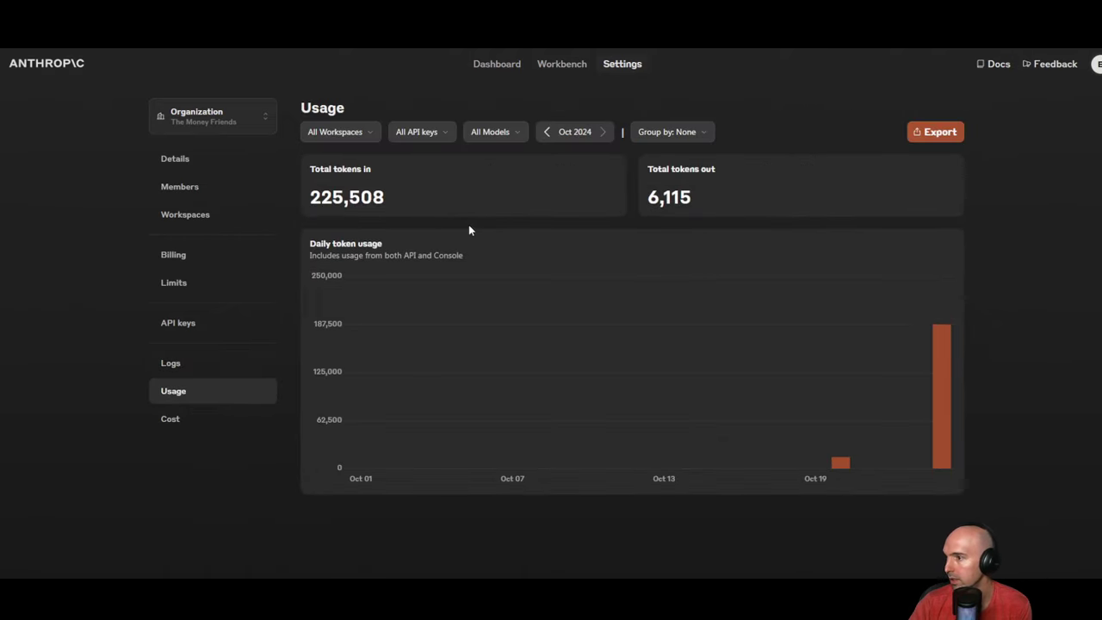
mouse_move(940, 327)
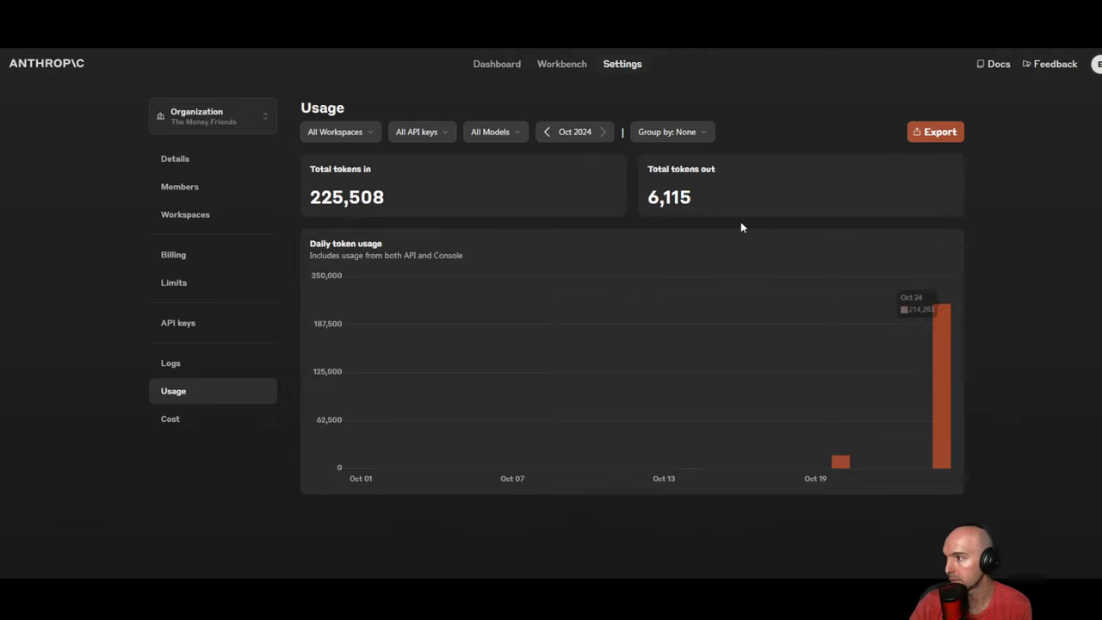
mouse_move(434, 155)
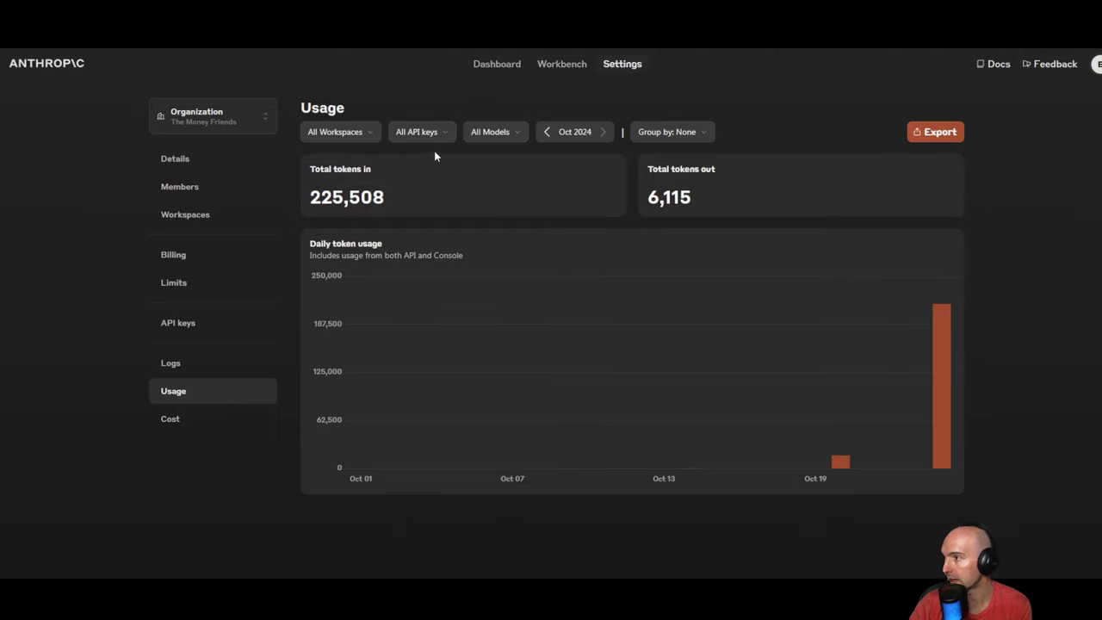